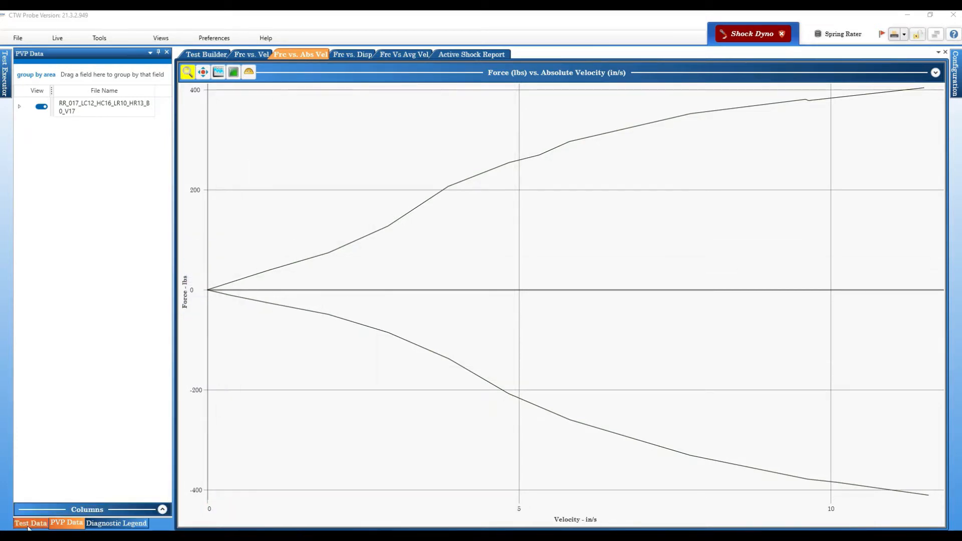
Show the test file's run list and bring up the actions for the 2.0 in/s run
left_click(29, 523)
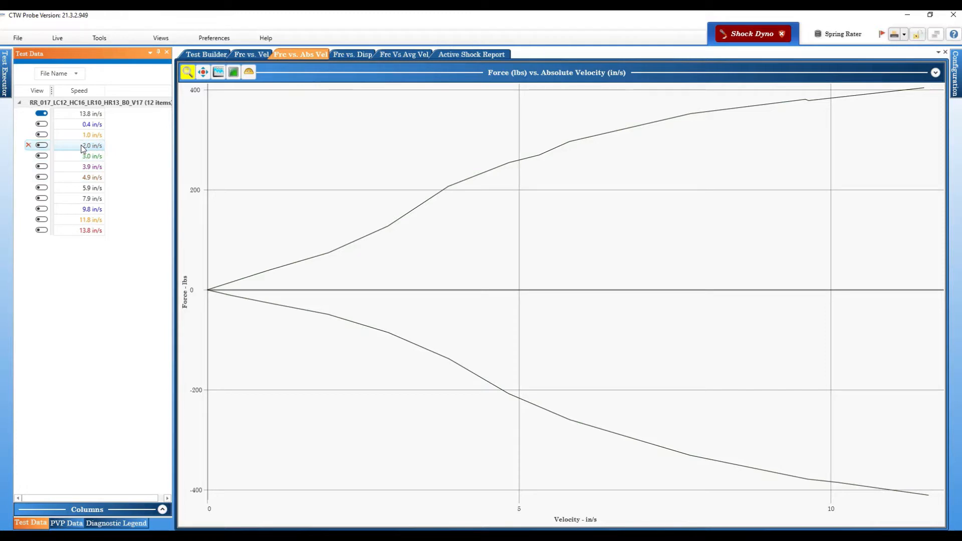
right_click(83, 146)
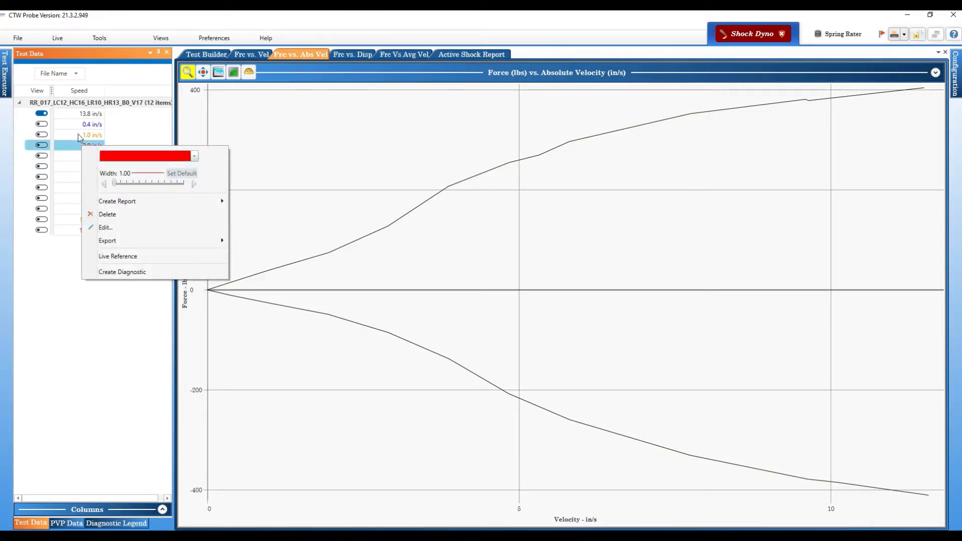
mouse_move(70, 158)
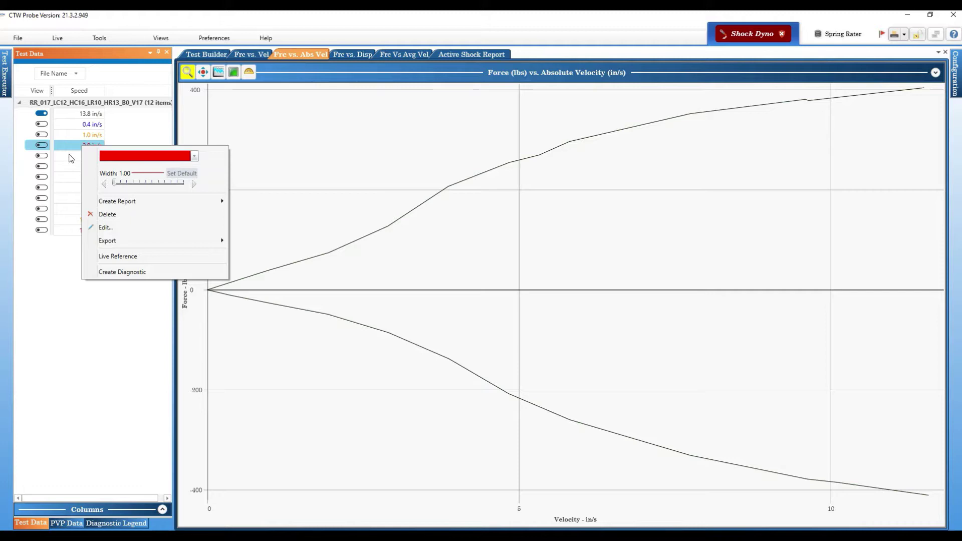
mouse_move(123, 272)
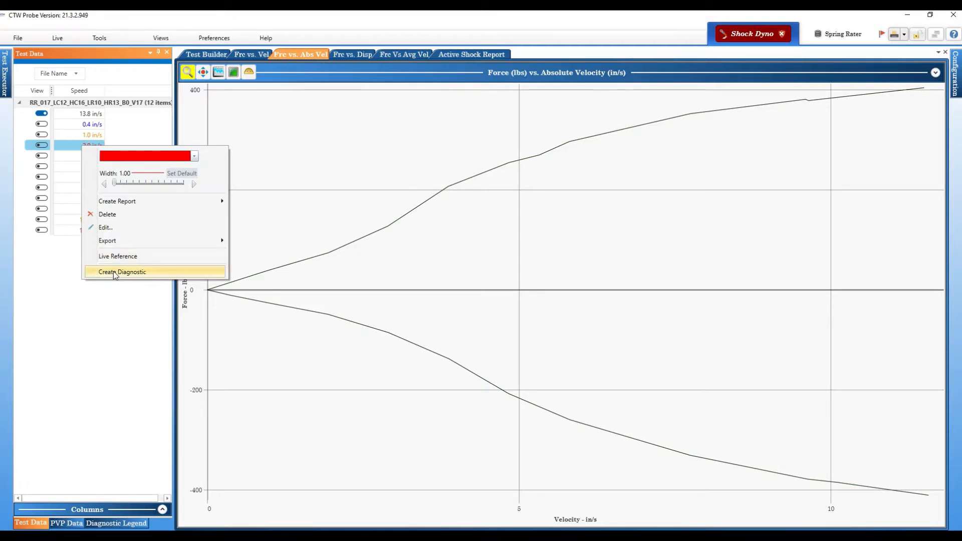
Create a Shock Dyno Diagnostic for the 2.0 in/s run and inspect its velocity-versus-time chart
left_click(123, 272)
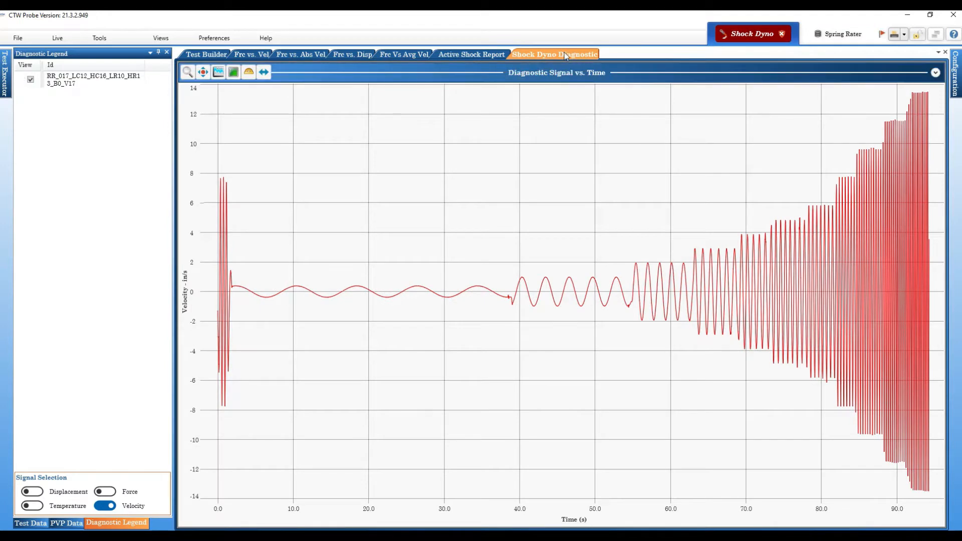
mouse_move(566, 56)
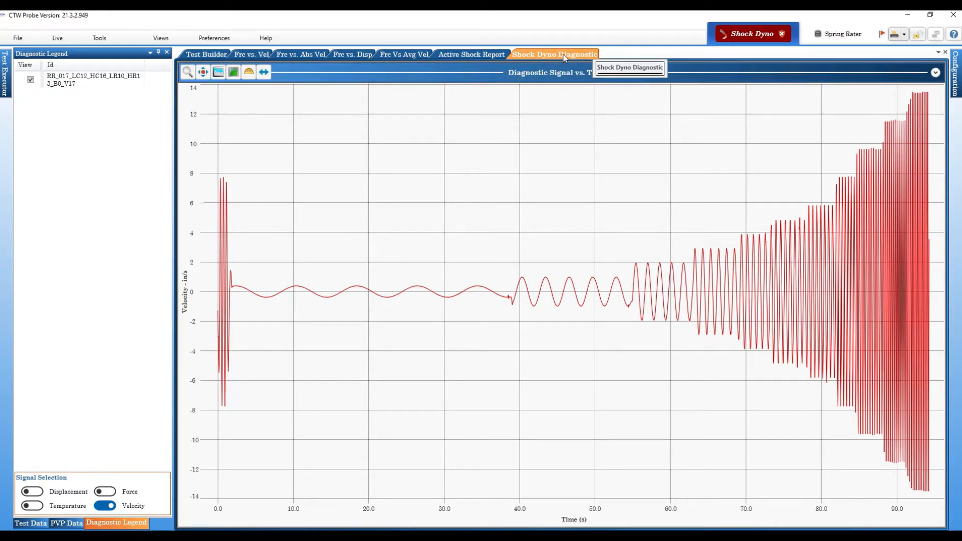
left_click(160, 38)
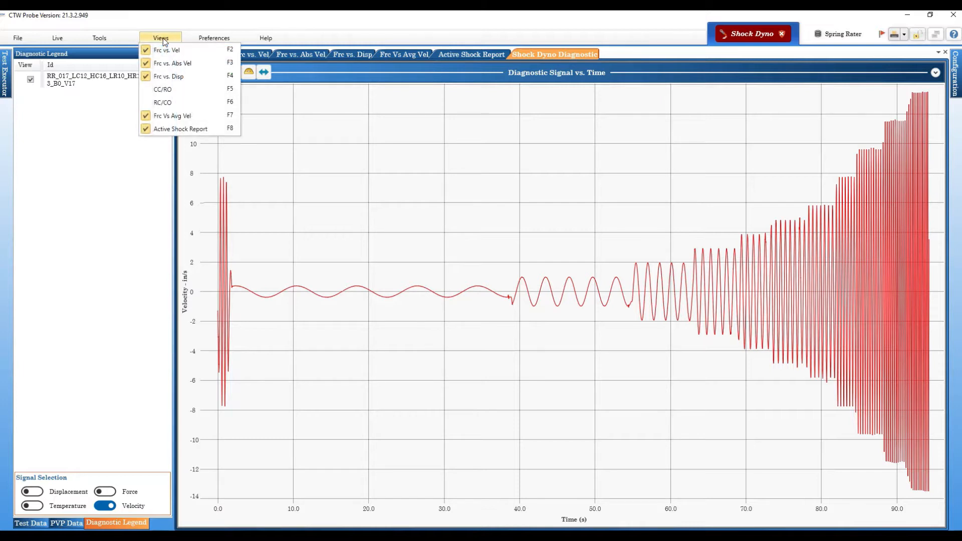
left_click(100, 38)
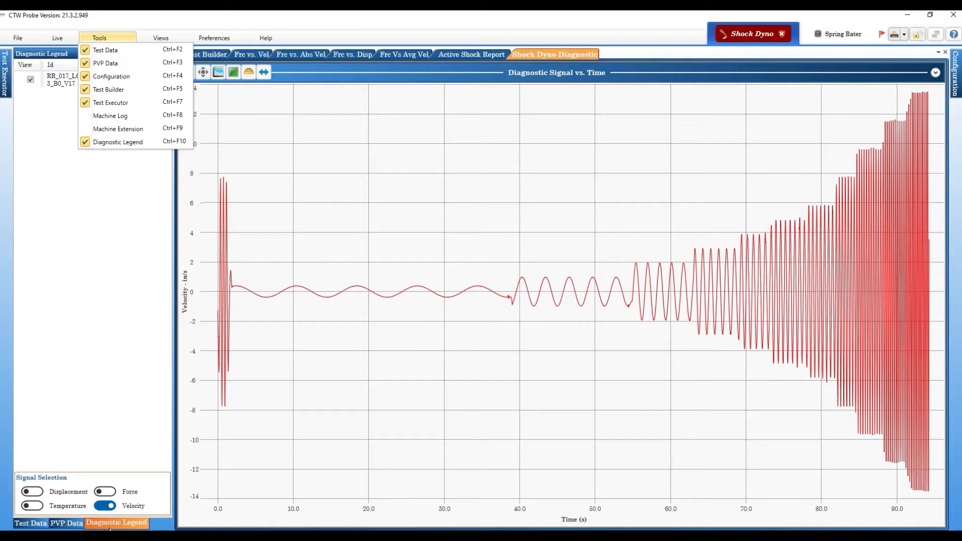
mouse_move(91, 476)
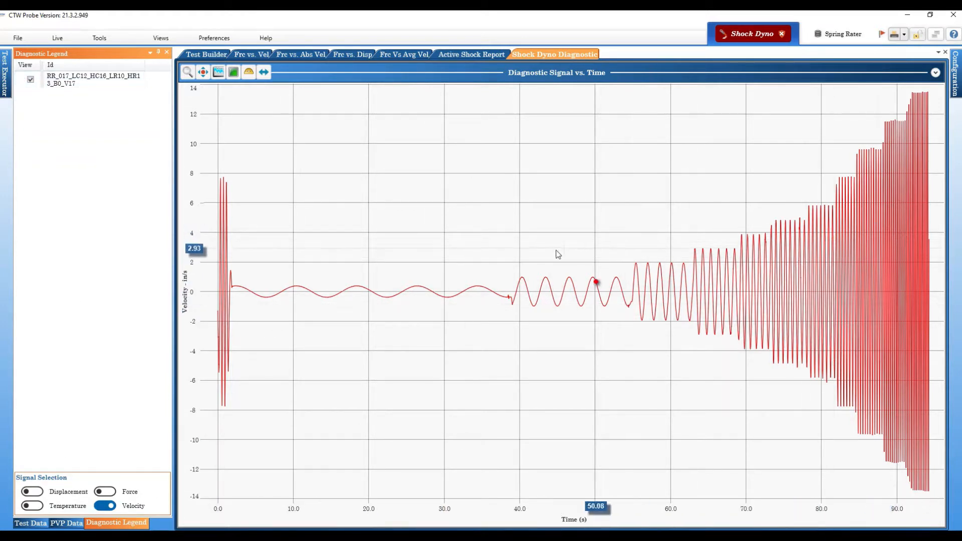
left_click(411, 300)
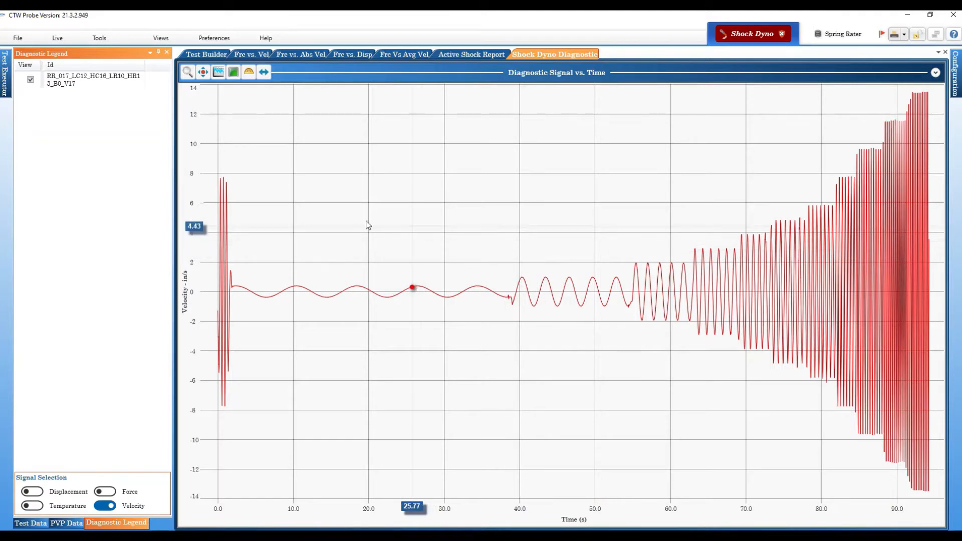
mouse_move(126, 202)
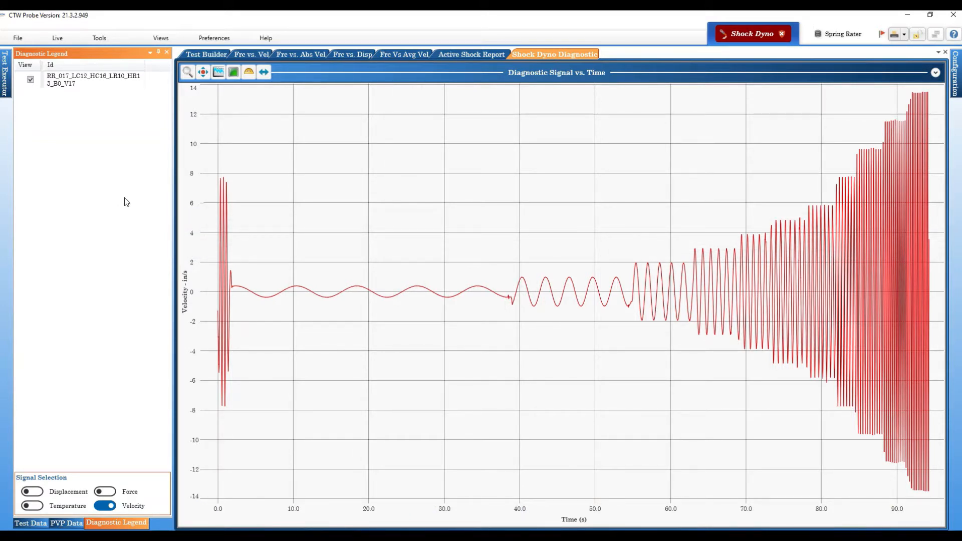
mouse_move(109, 204)
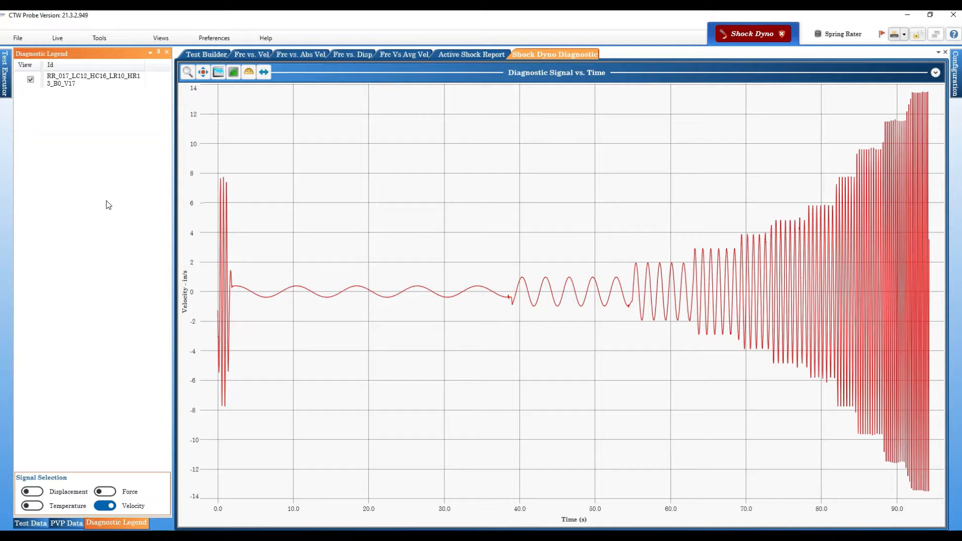
mouse_move(104, 207)
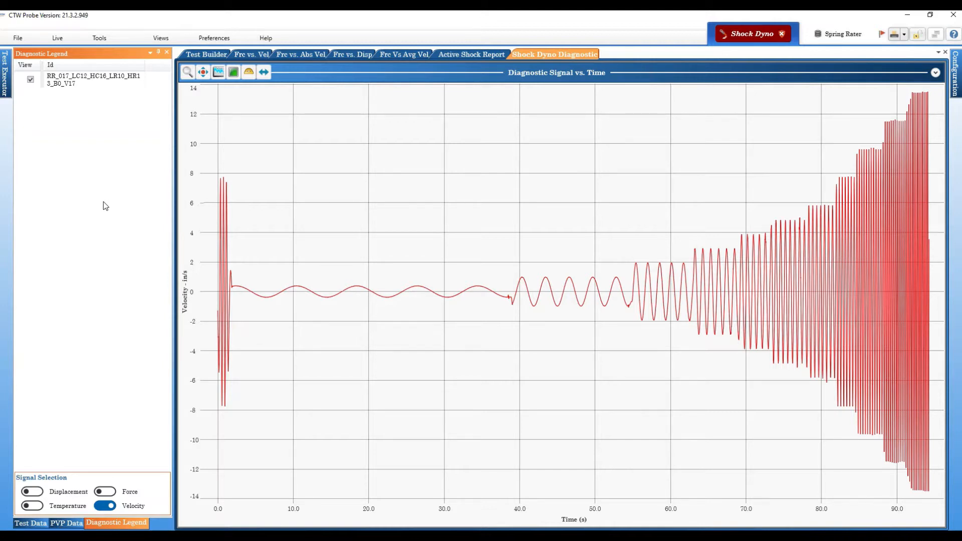
mouse_move(112, 201)
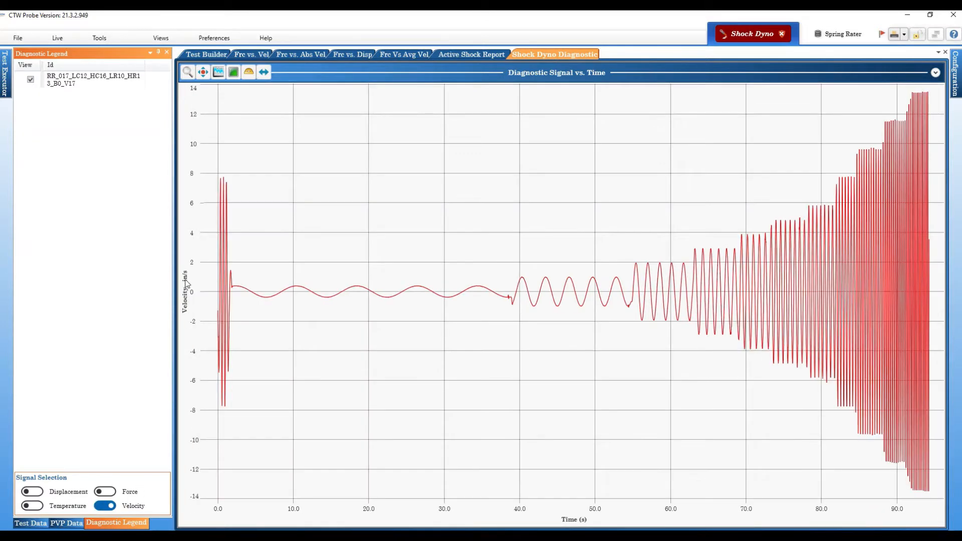
left_click(272, 295)
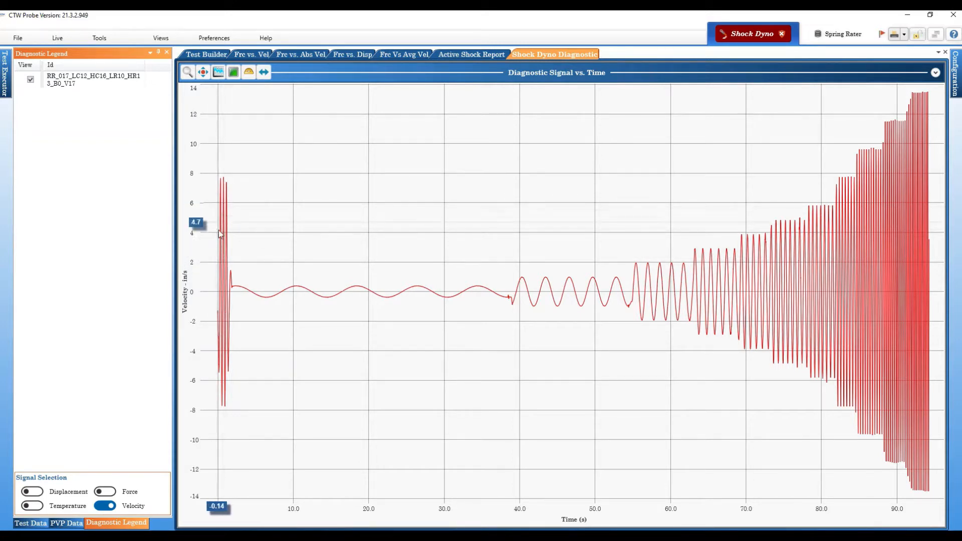
mouse_move(225, 266)
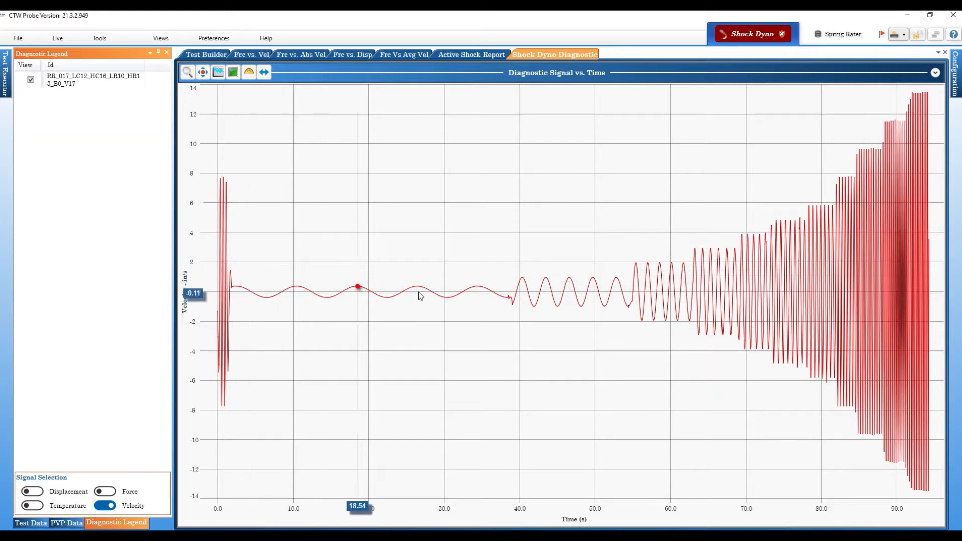
mouse_move(871, 221)
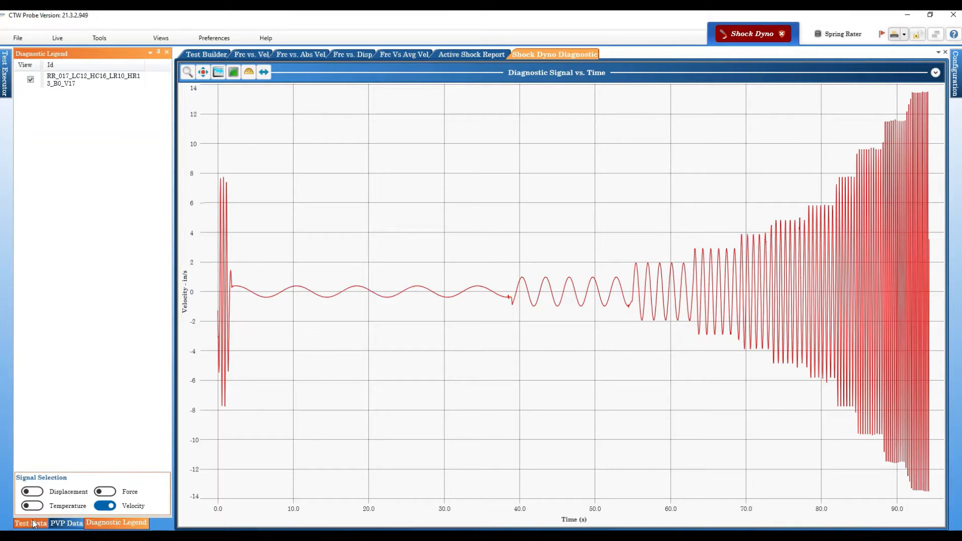
Browse the Test Data and PVP Data lists, then return to the diagnostic Signal Selection
left_click(30, 523)
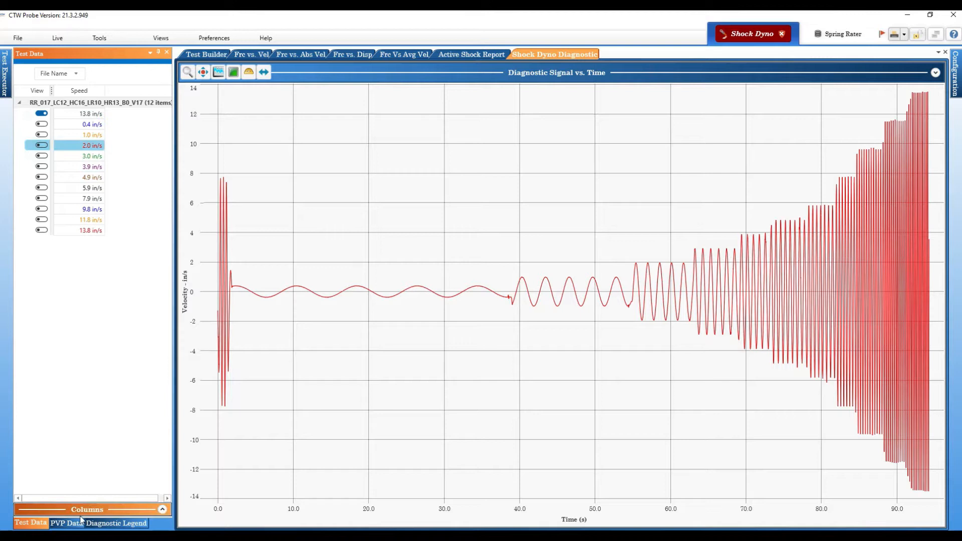
left_click(66, 523)
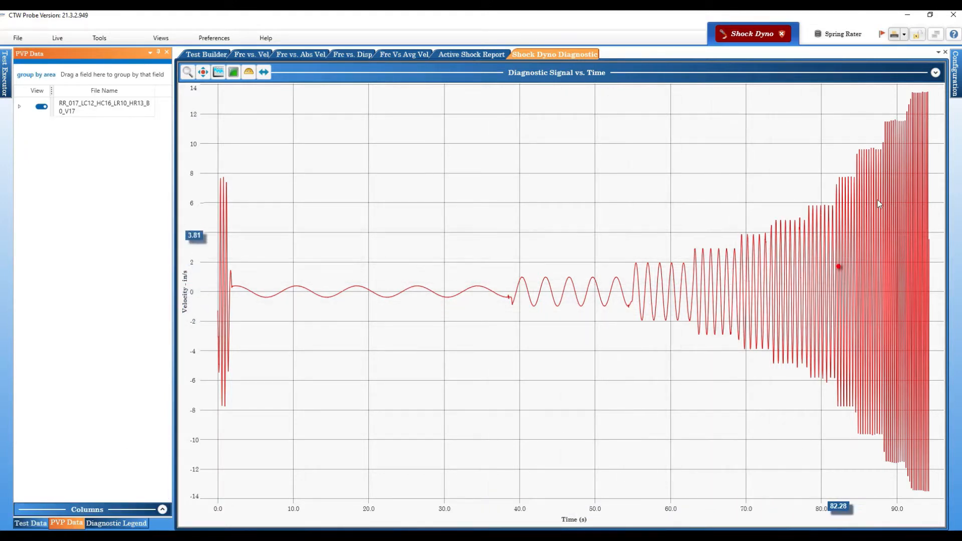
left_click(387, 296)
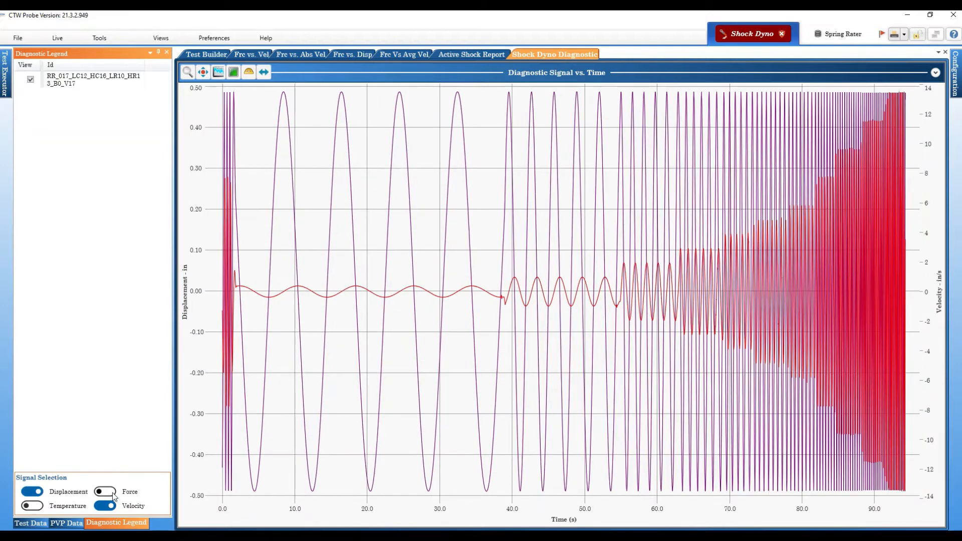
Add the Force signal to the diagnostic chart and return to the Frc vs. Abs Vel plot
left_click(109, 492)
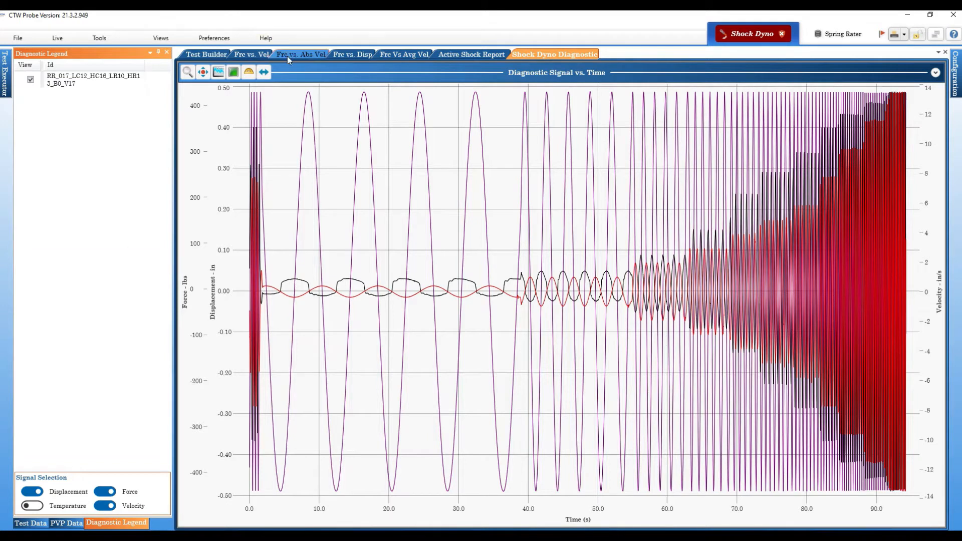
left_click(300, 54)
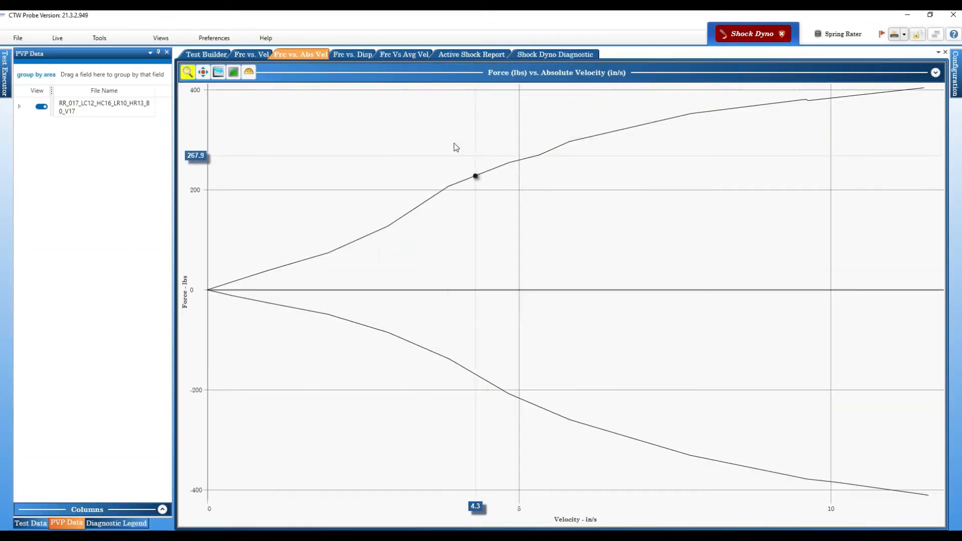
mouse_move(353, 54)
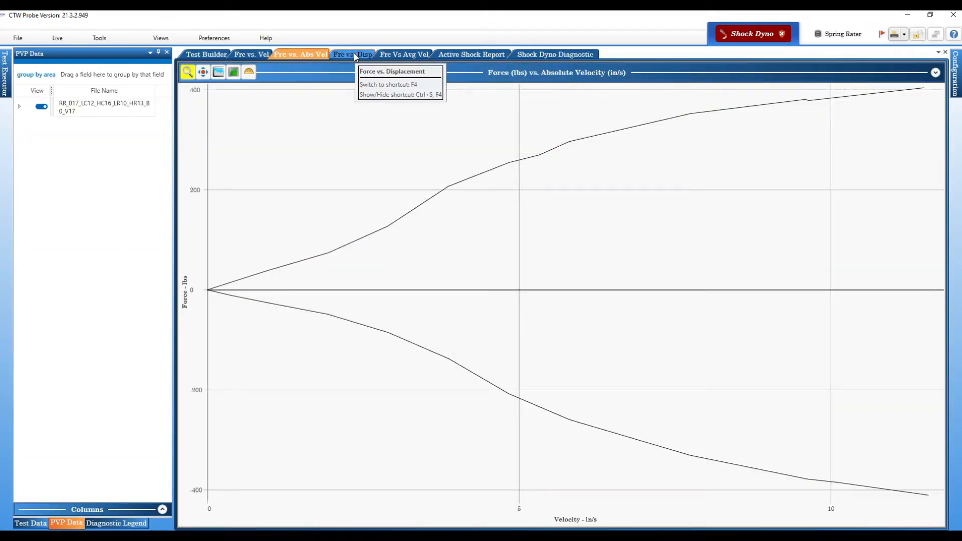
left_click(352, 53)
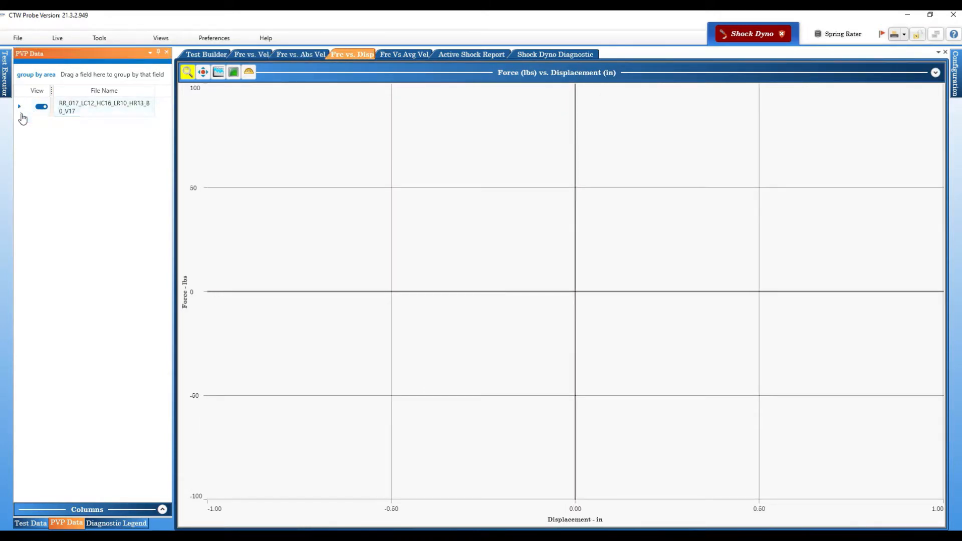
left_click(19, 106)
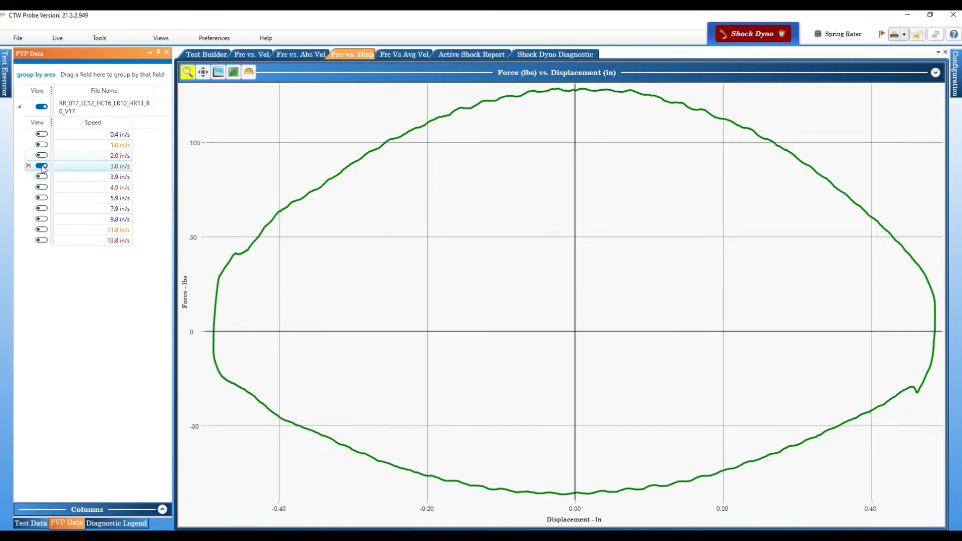
mouse_move(205, 54)
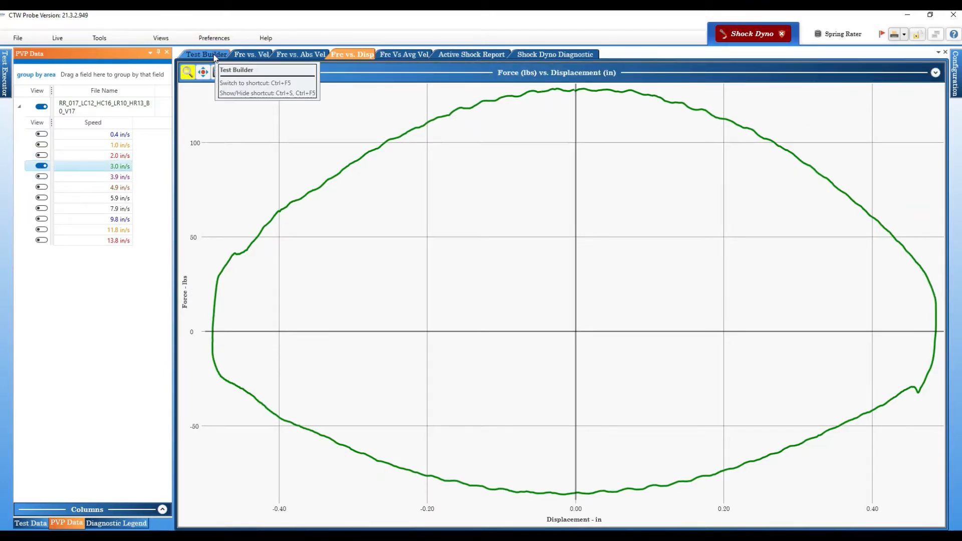
left_click(205, 53)
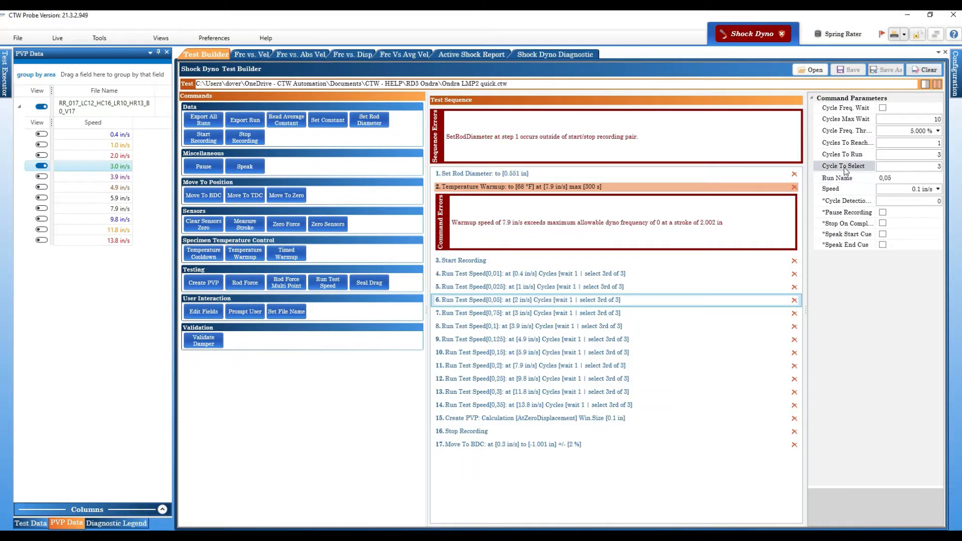
left_click(908, 167)
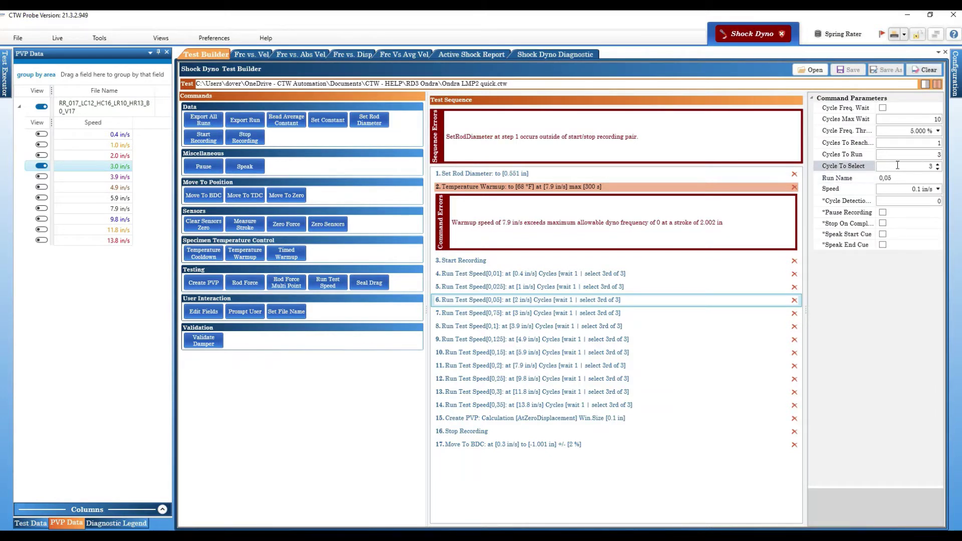
left_click(353, 55)
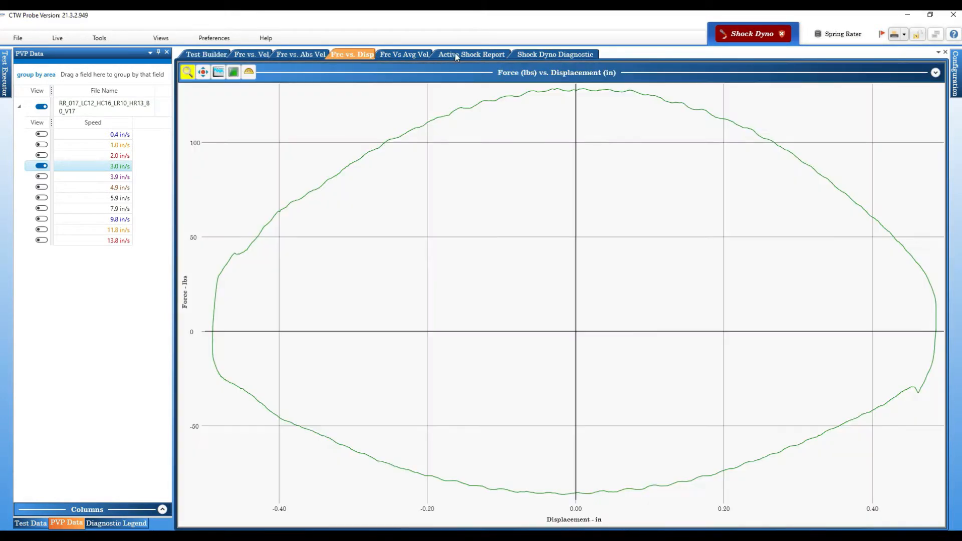
Show the Shock Dyno Diagnostic chart with Force and Displacement off and only Velocity plotted
left_click(555, 54)
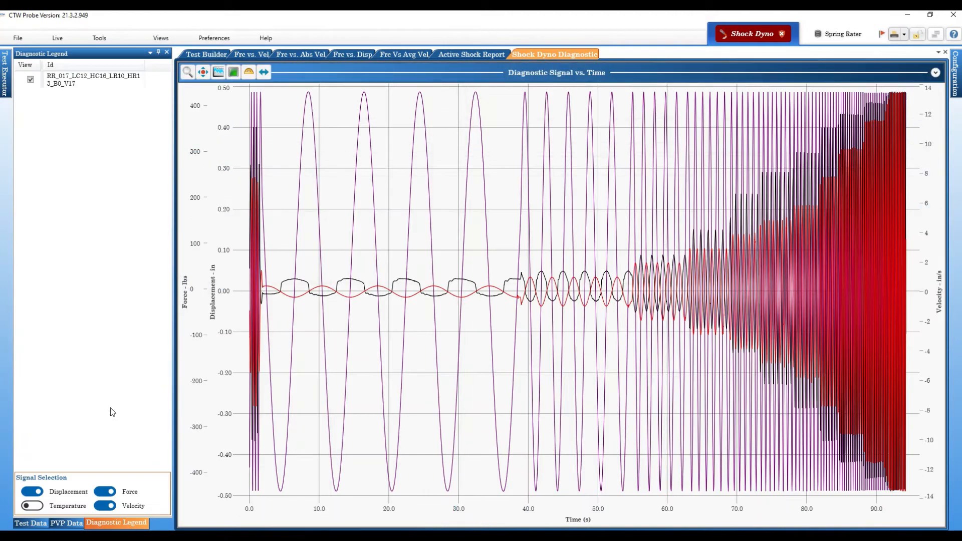
left_click(106, 492)
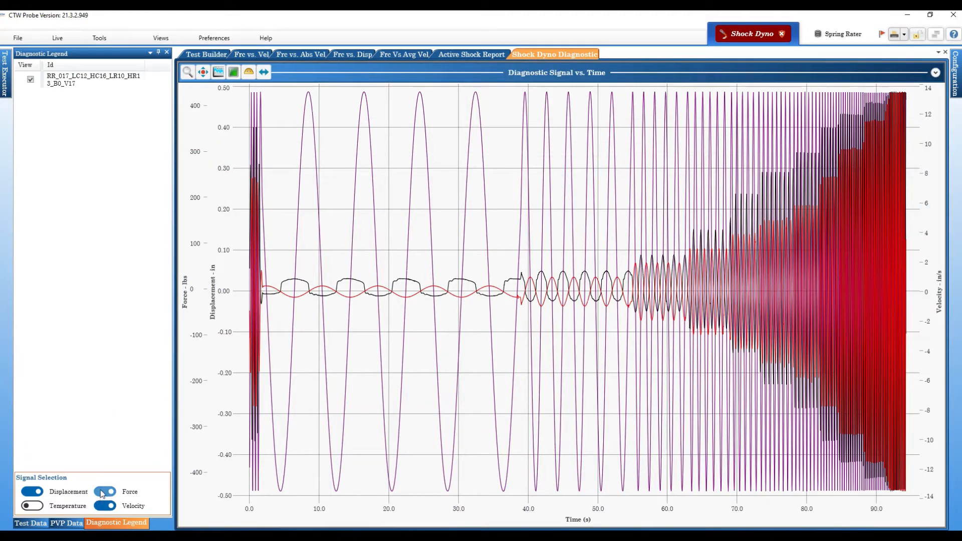
left_click(104, 491)
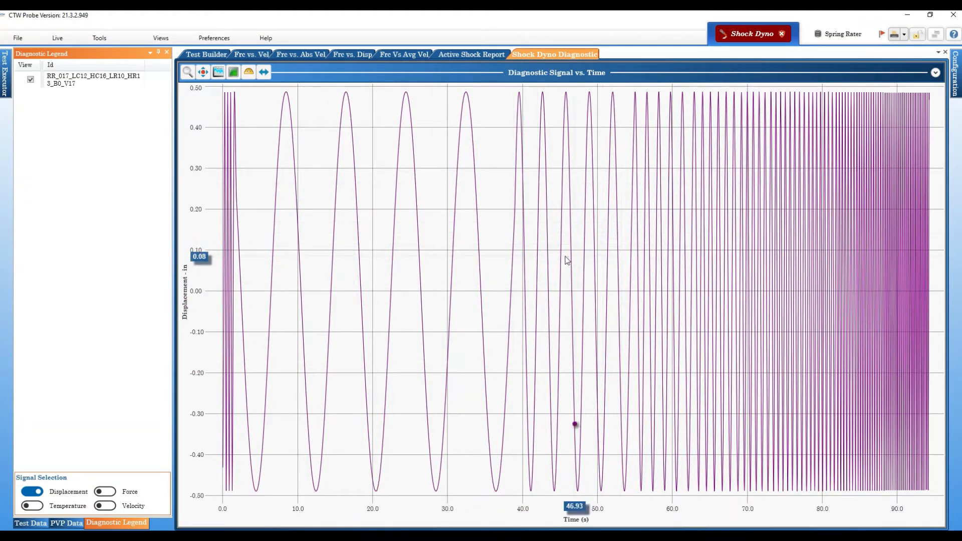
mouse_move(518, 245)
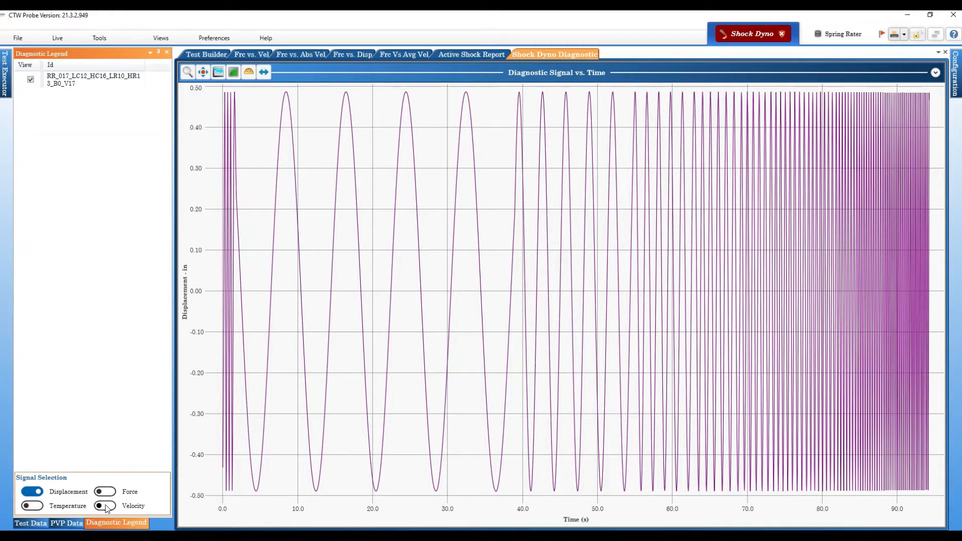
left_click(107, 491)
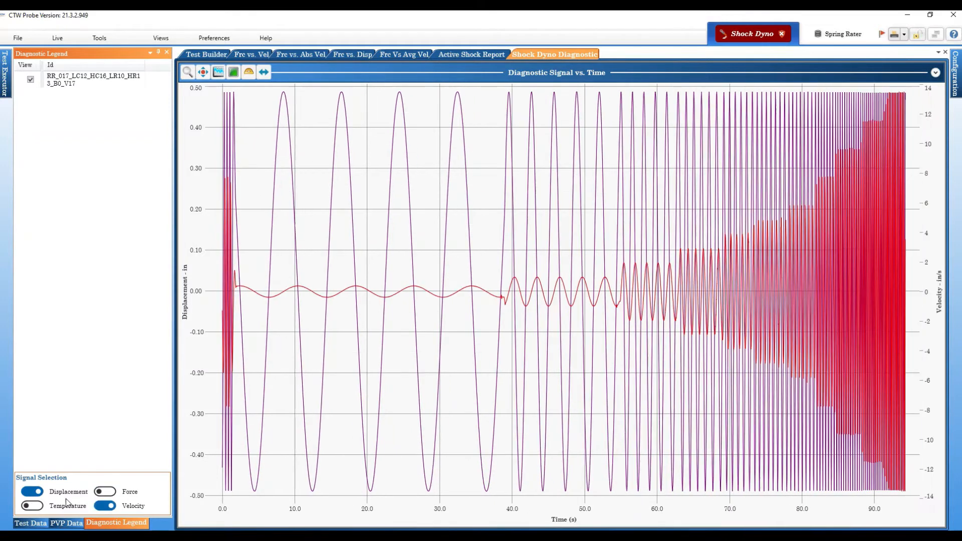
left_click(31, 491)
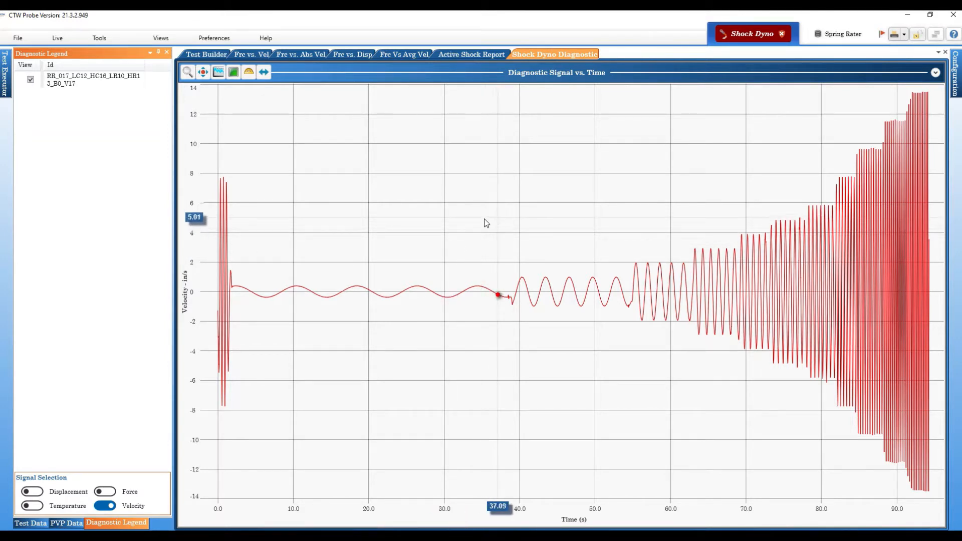
Zoom the velocity chart onto roughly 73–95 s, then switch to the Test Builder
left_click_drag(498, 295, 482, 288)
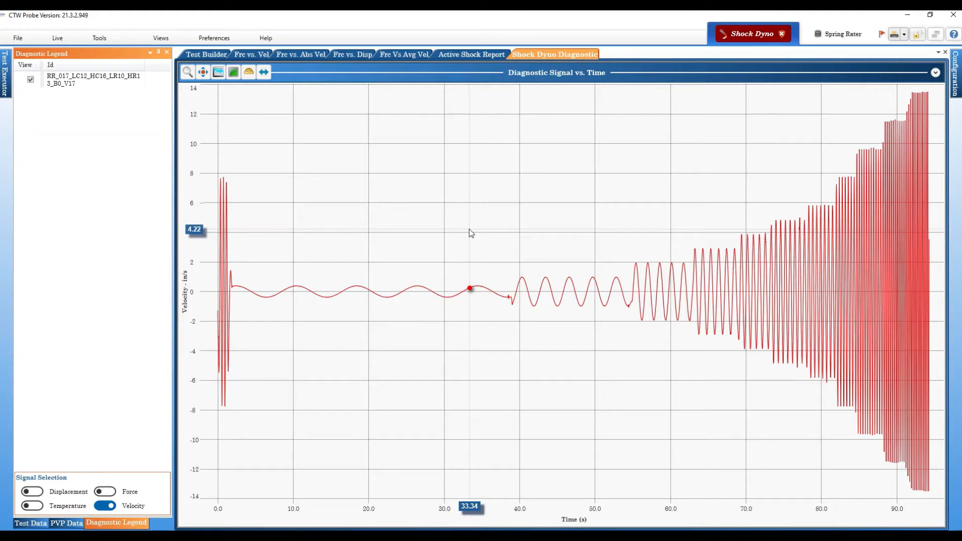
left_click(510, 305)
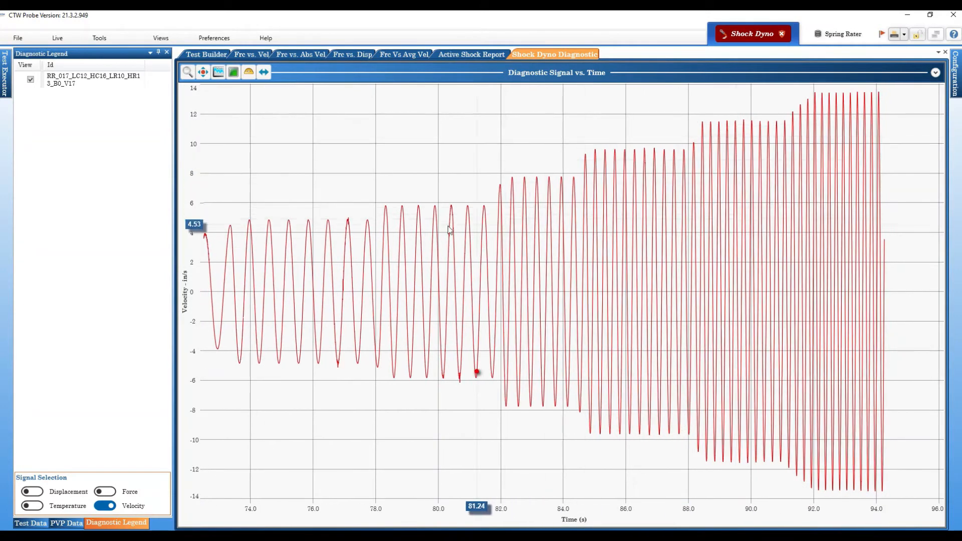
left_click(489, 210)
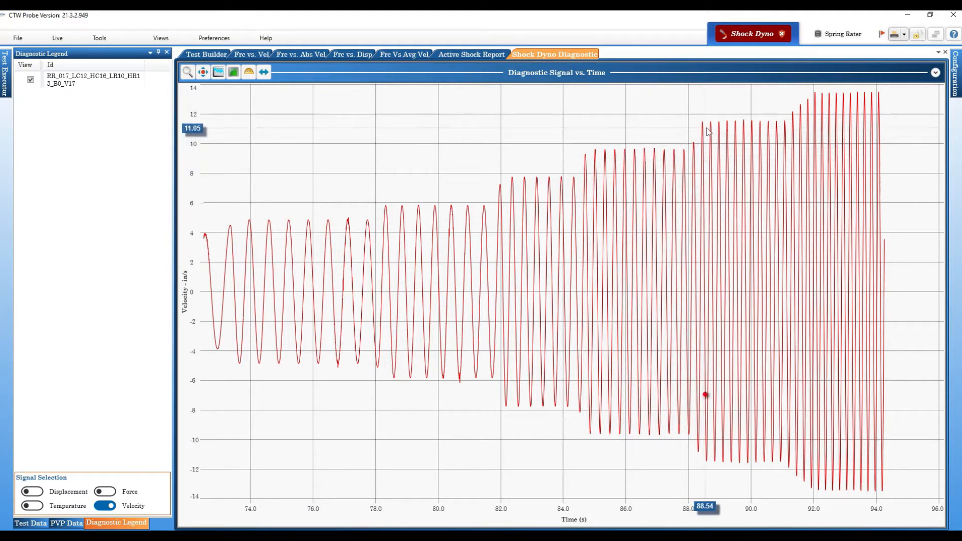
mouse_move(880, 105)
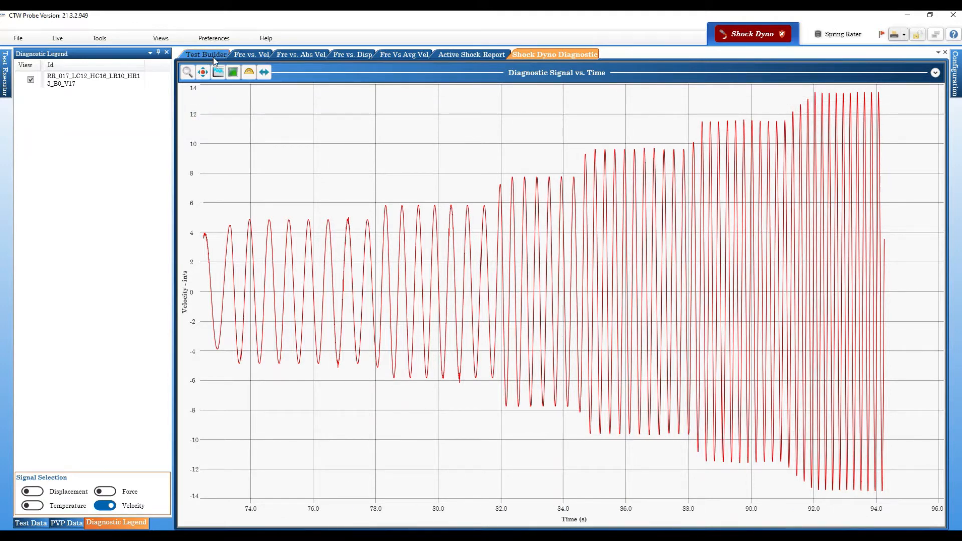
left_click(204, 54)
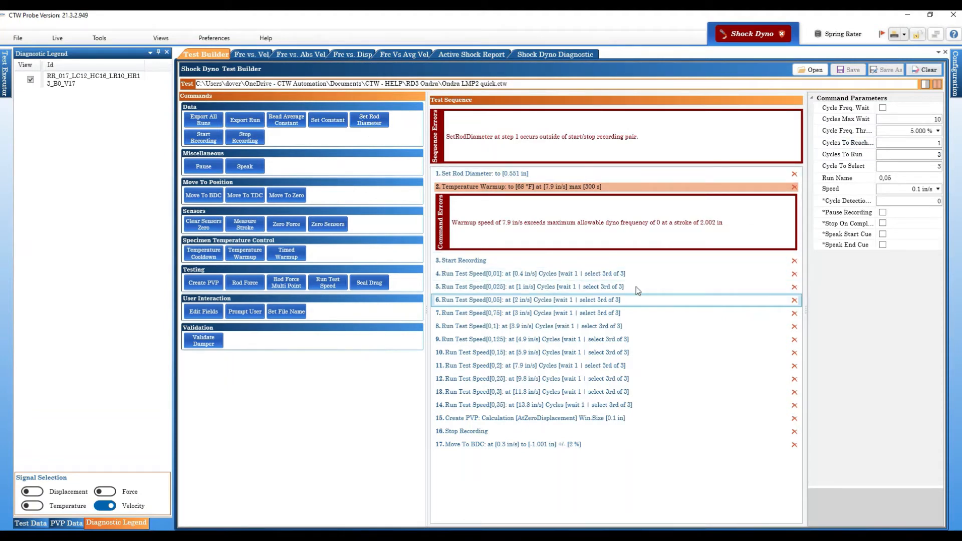
Read the Cycle To Select help text and return to the Shock Dyno Diagnostic chart
left_click(908, 143)
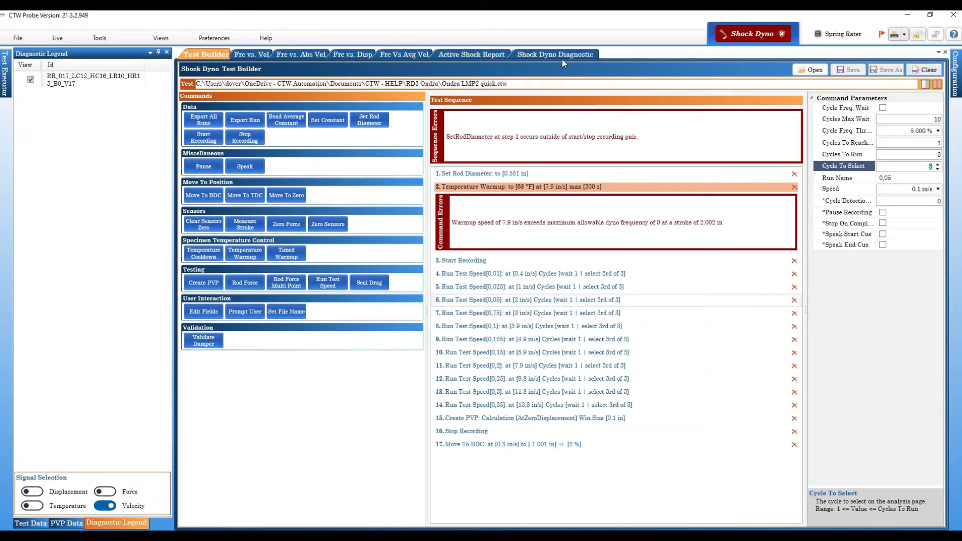
left_click(556, 54)
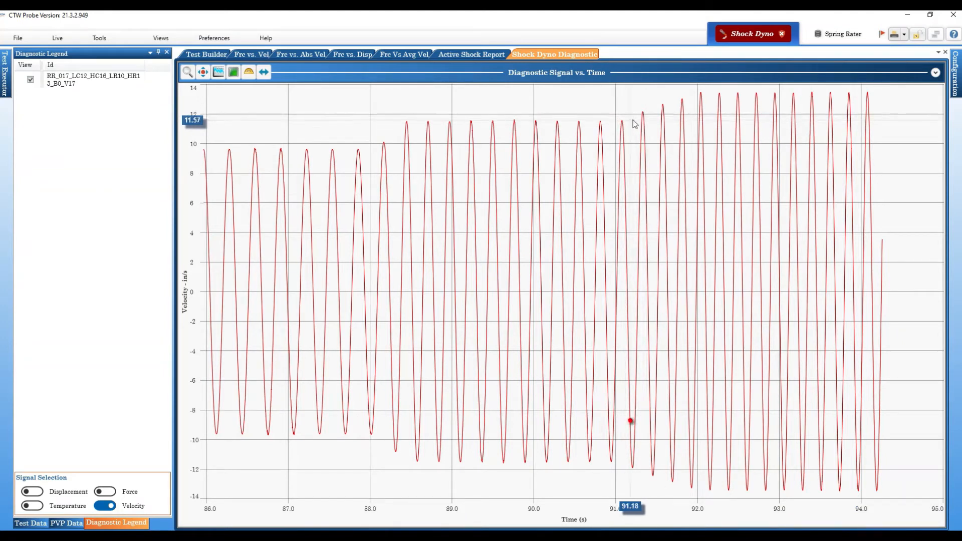
mouse_move(664, 118)
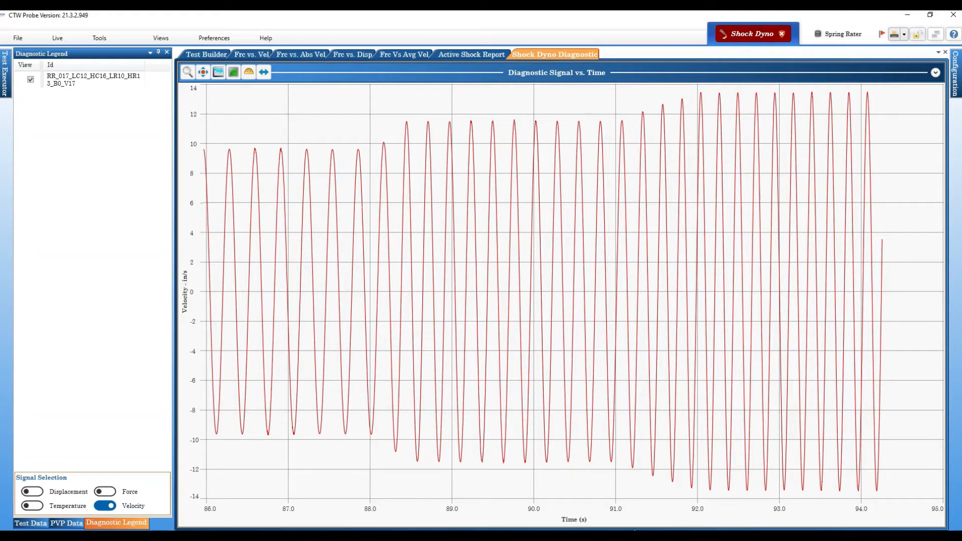
mouse_move(620, 514)
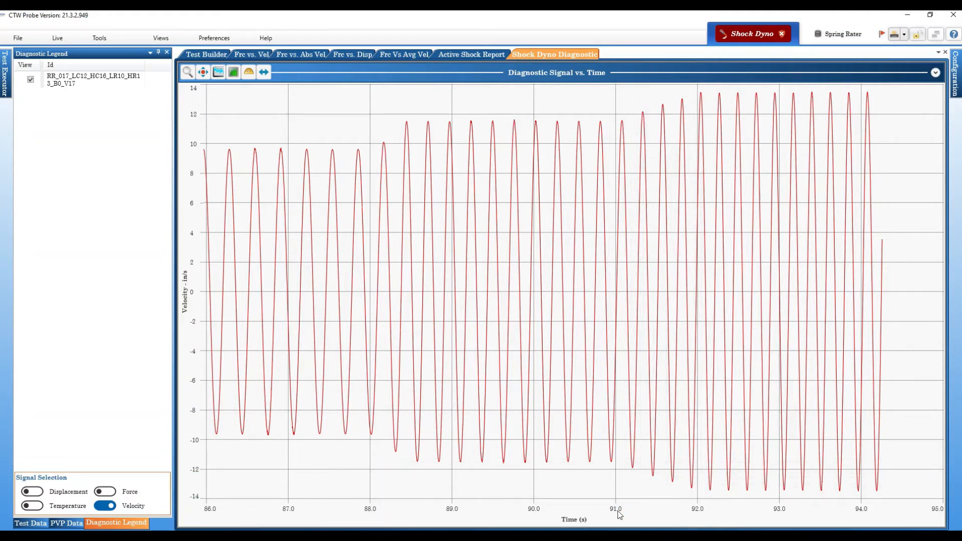
mouse_move(703, 521)
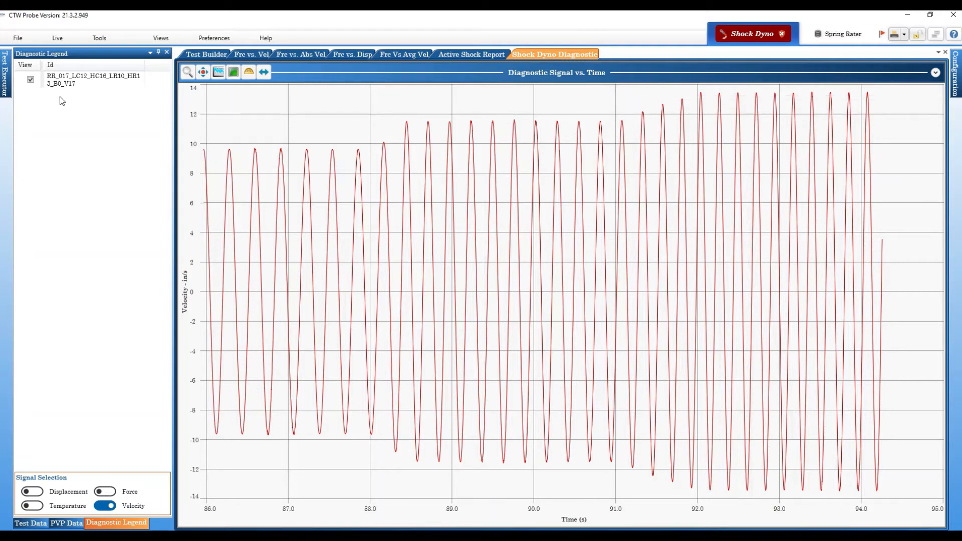
View the test file's list of runs and their speeds
left_click(80, 81)
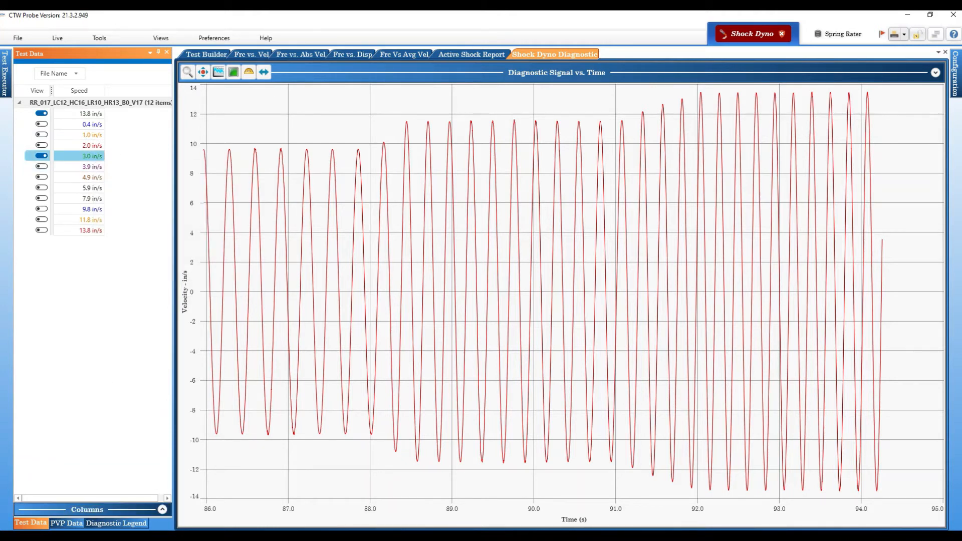
left_click(116, 523)
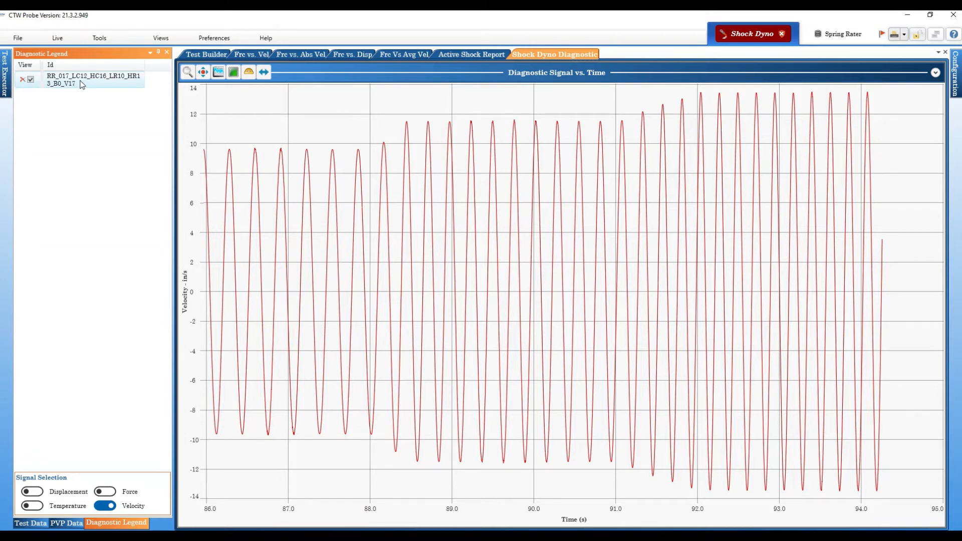
Add the 0.2 run (Run 8) to the diagnostic and hide the full-run velocity trace
right_click(81, 82)
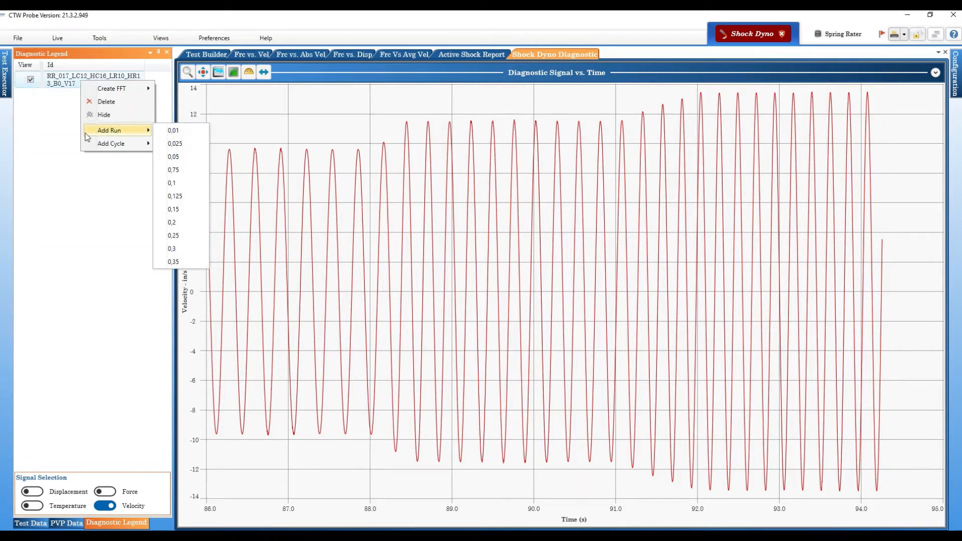
mouse_move(107, 144)
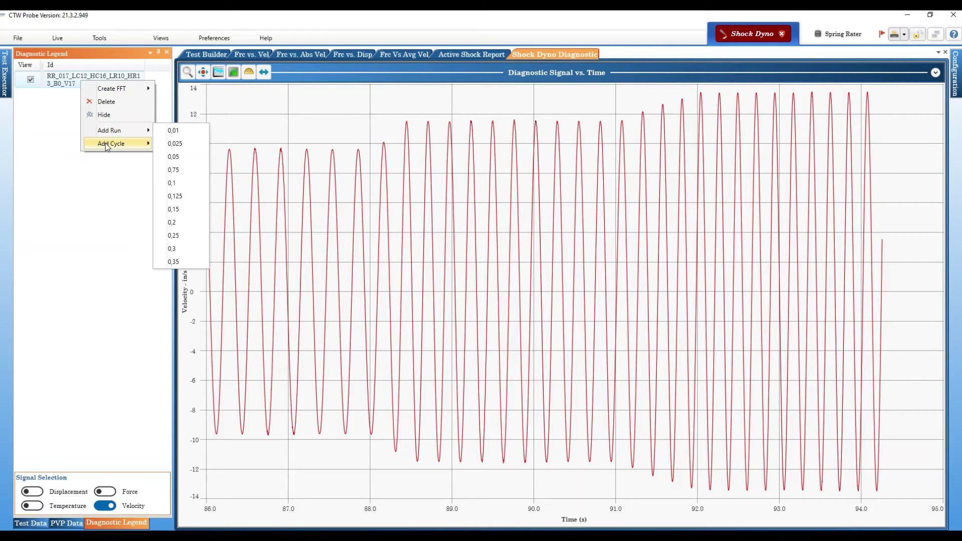
mouse_move(111, 131)
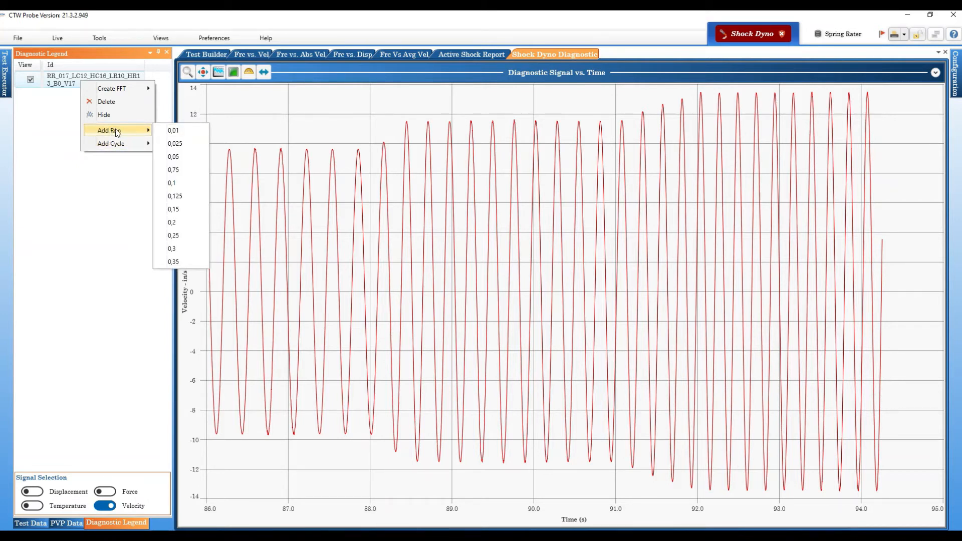
mouse_move(176, 209)
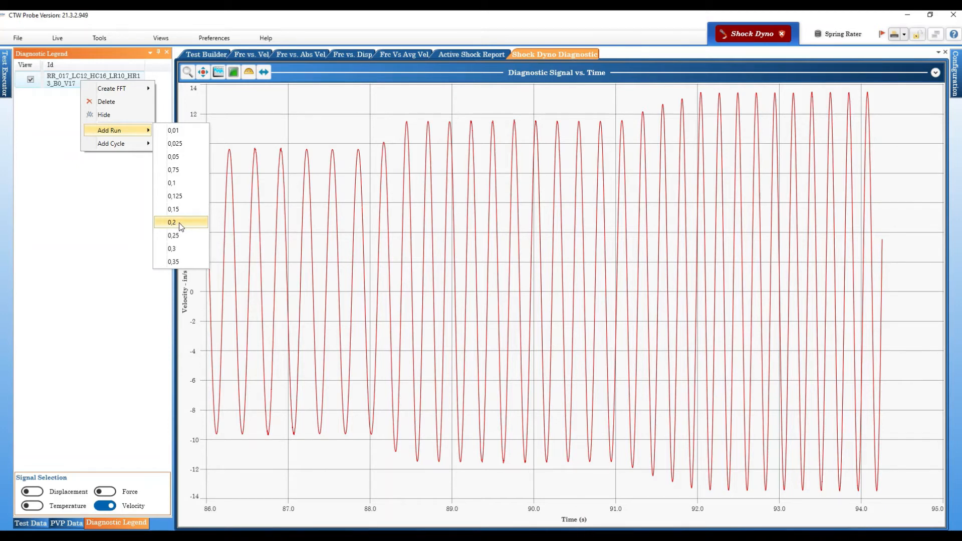
left_click(170, 221)
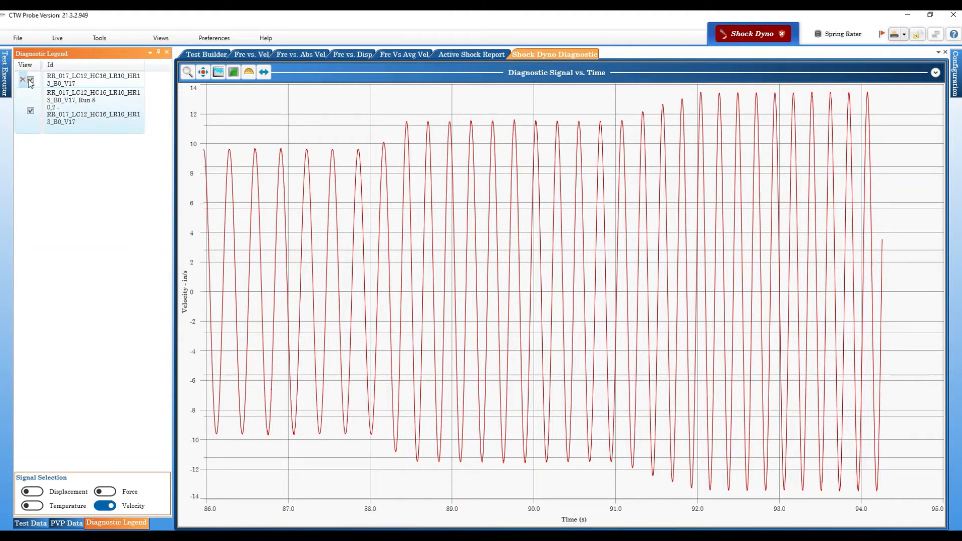
left_click(30, 80)
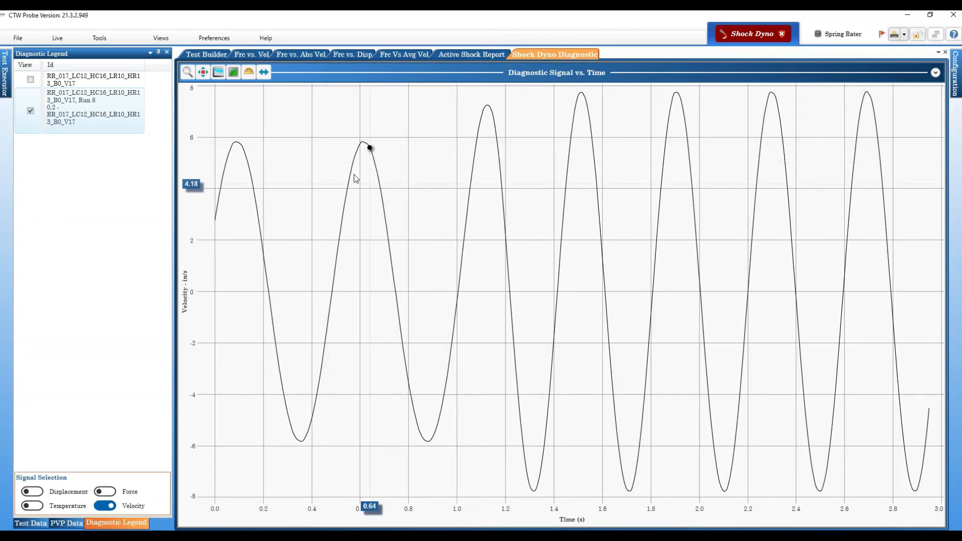
mouse_move(73, 222)
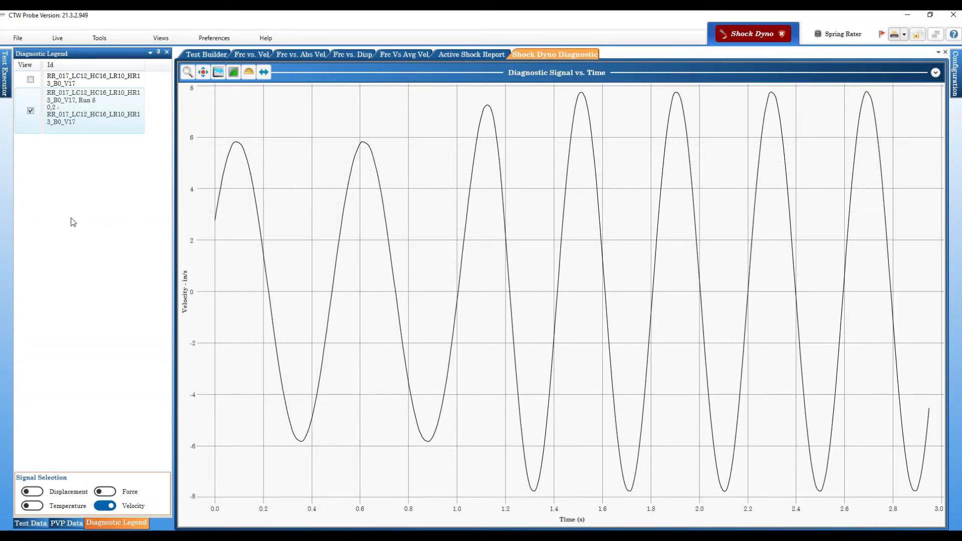
mouse_move(64, 224)
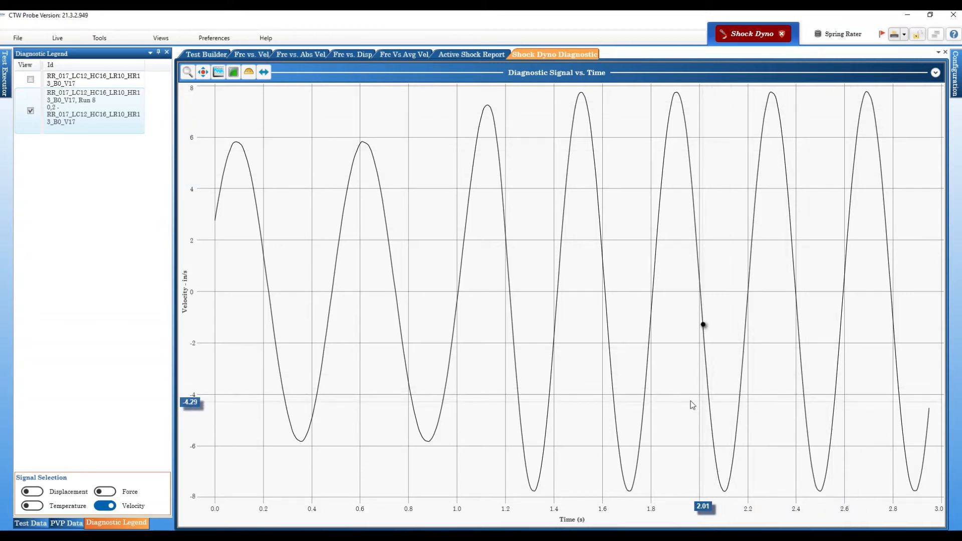
Add Run 8's Cycle 3 test cycle at 0.2, overlaid in red on the velocity plot
right_click(75, 106)
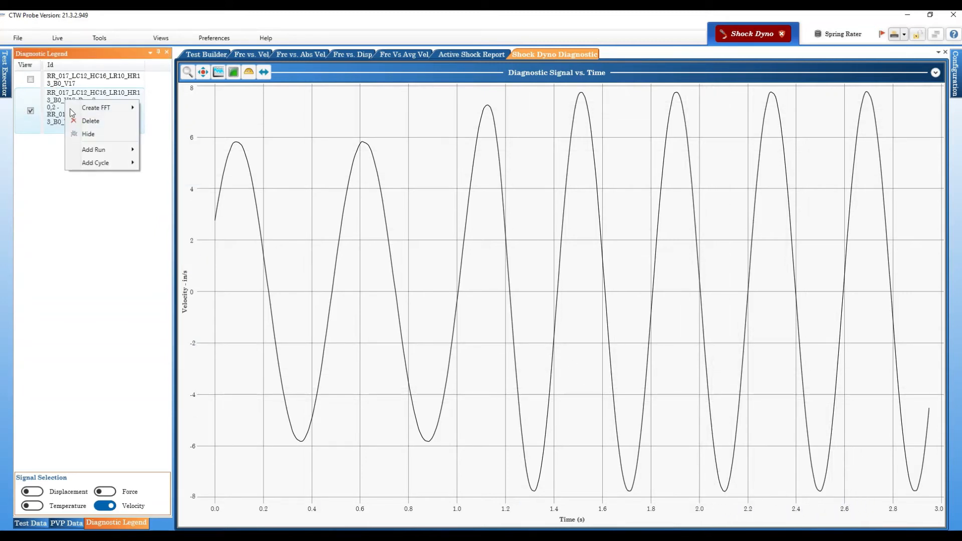
mouse_move(103, 162)
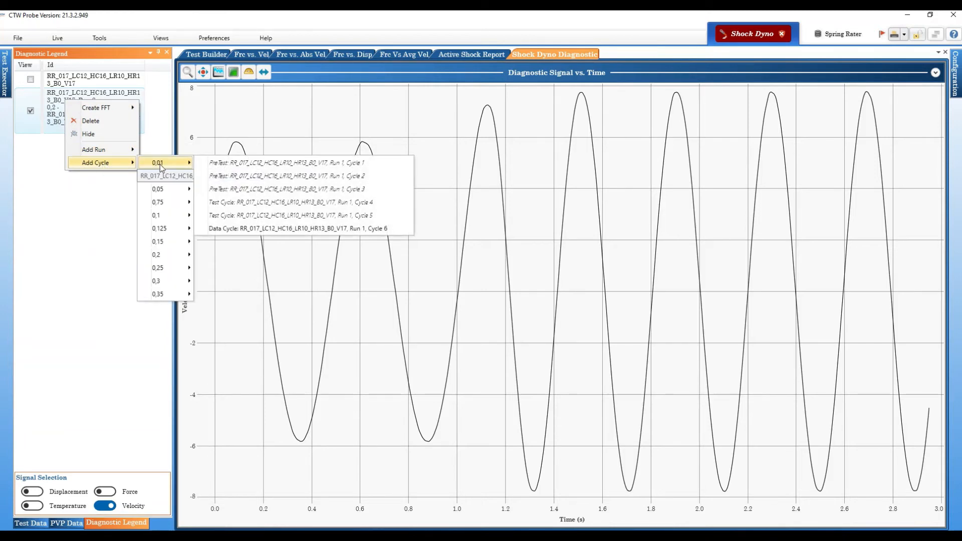
mouse_move(165, 255)
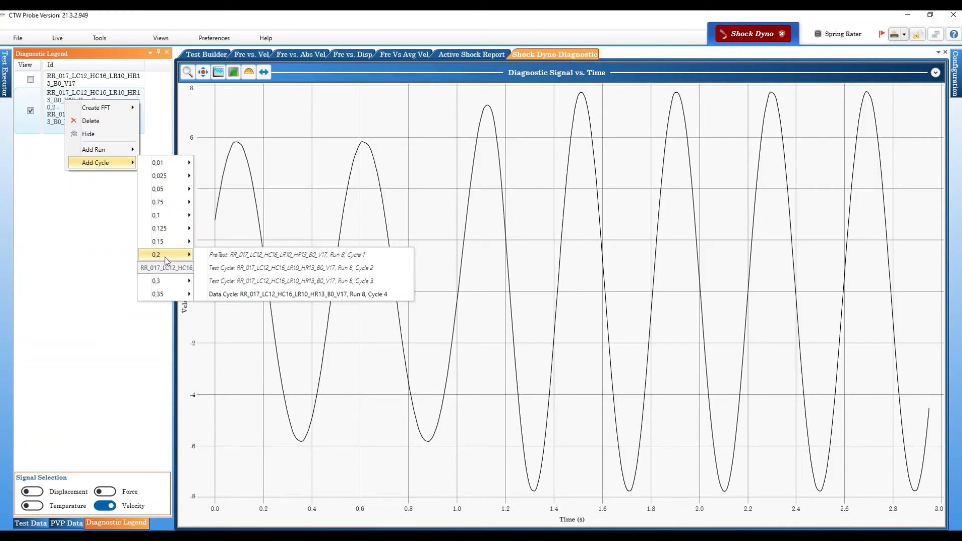
mouse_move(161, 256)
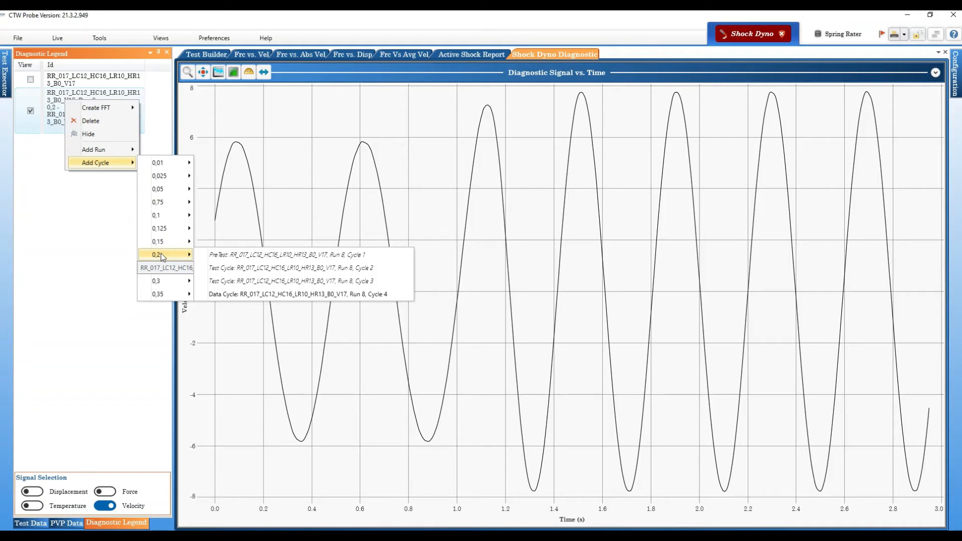
mouse_move(245, 259)
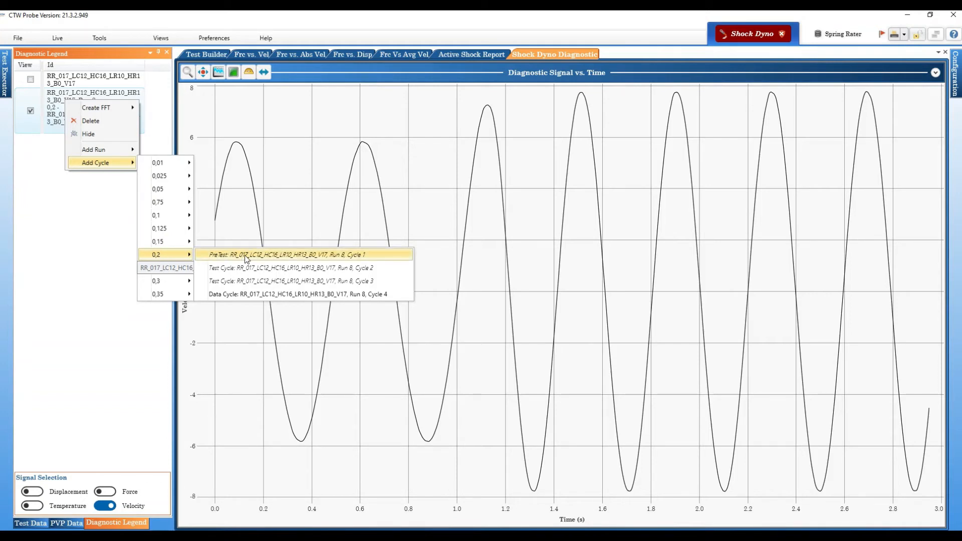
mouse_move(263, 283)
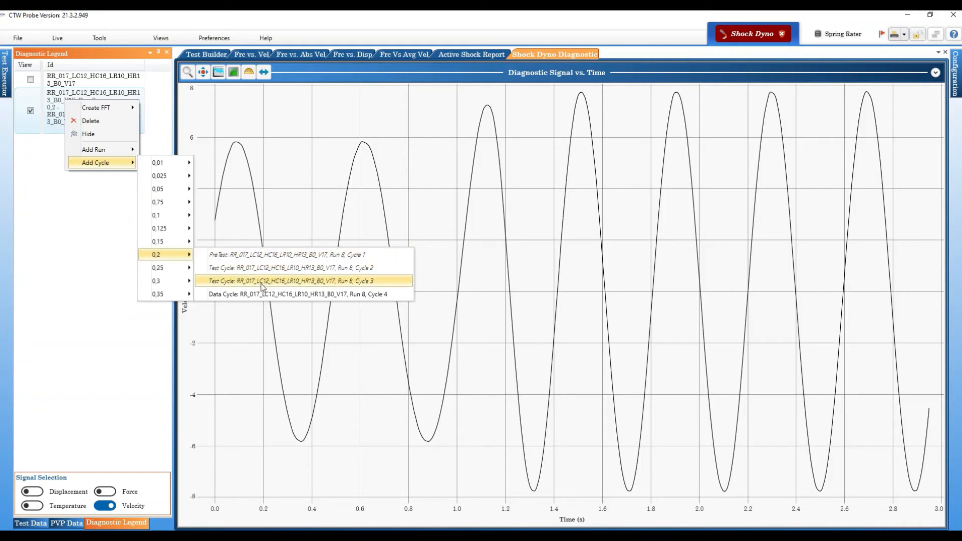
mouse_move(255, 296)
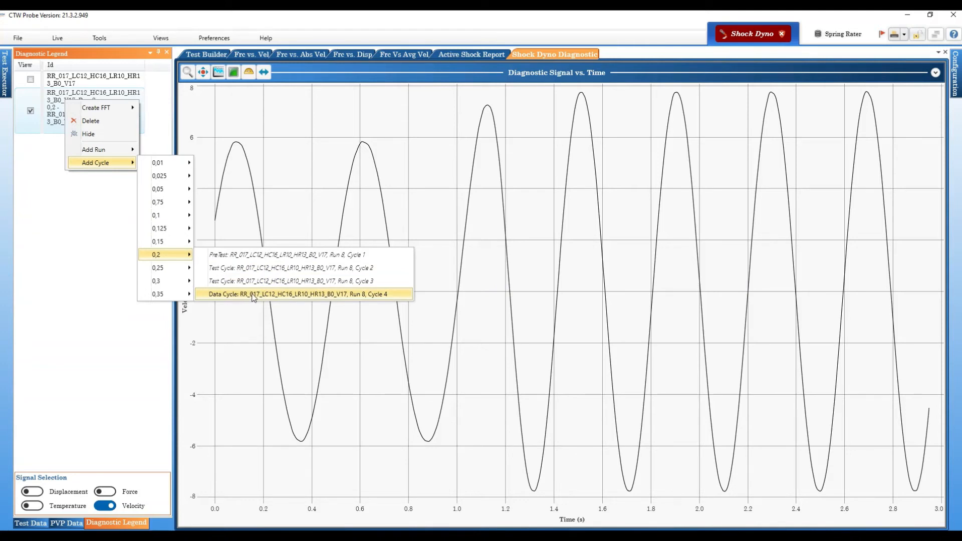
left_click(298, 281)
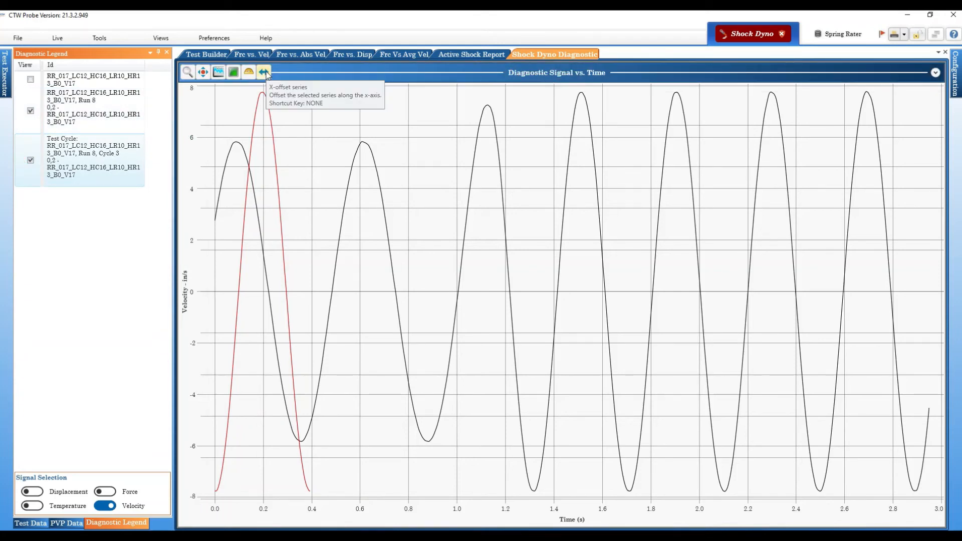
Shift the red Cycle 3 overlay along time onto the matching Run 8 wave near 2.3 s
left_click(263, 72)
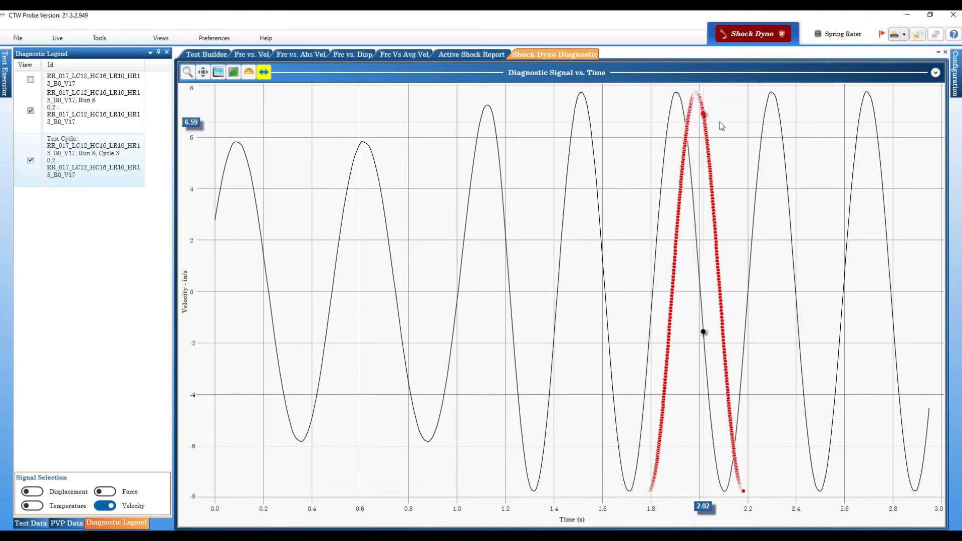
left_click_drag(703, 115, 781, 115)
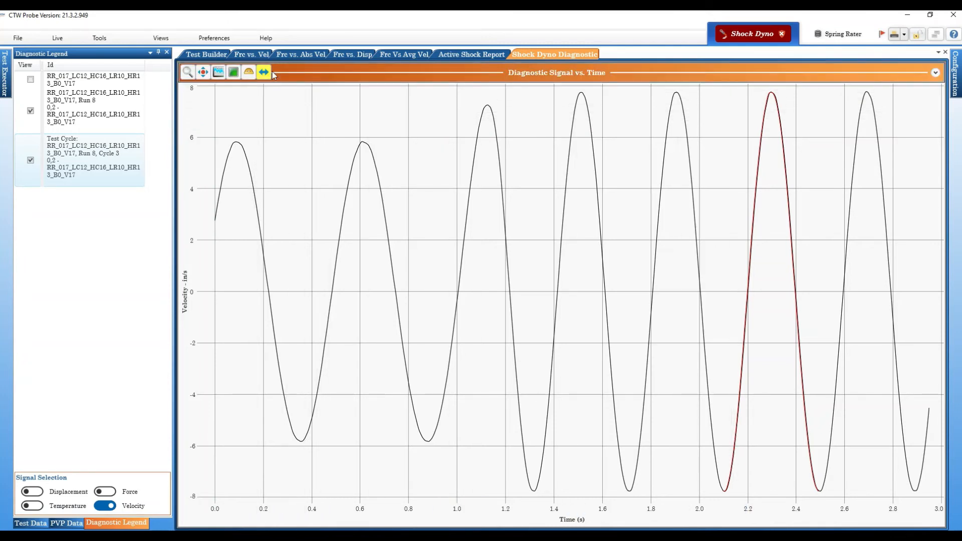
mouse_move(264, 72)
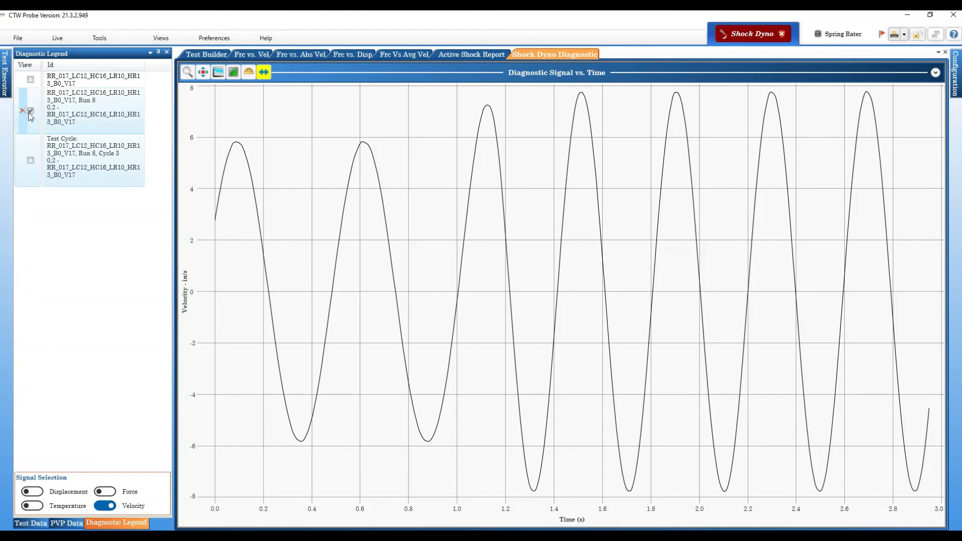
left_click(28, 111)
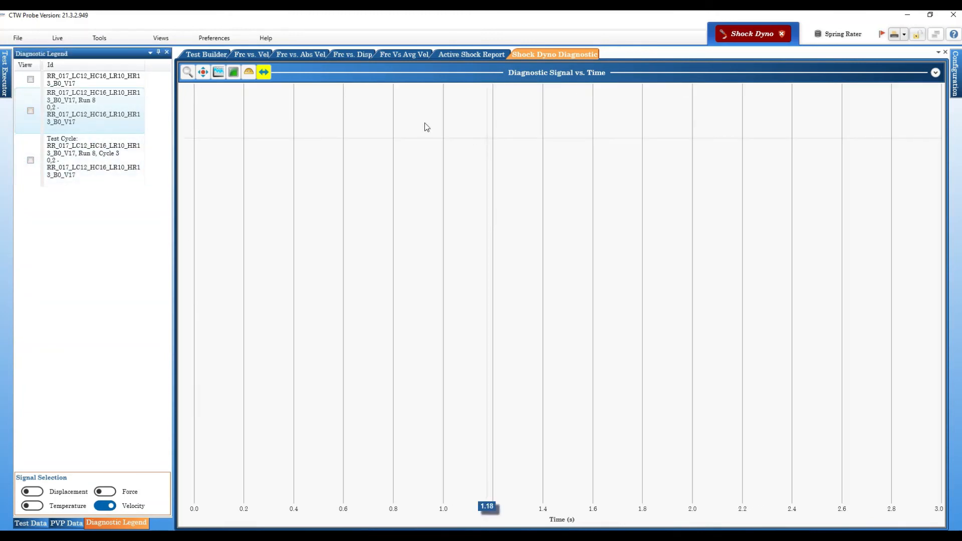
left_click(29, 79)
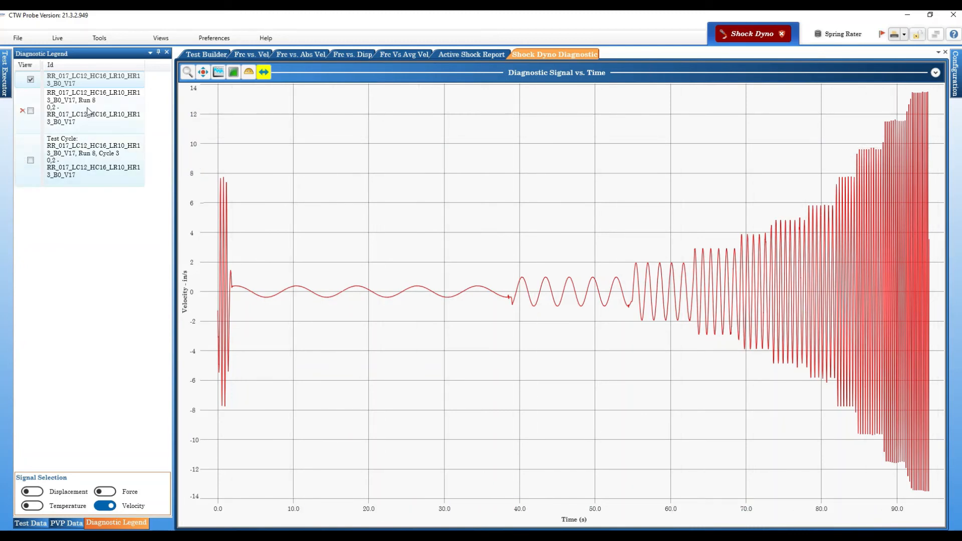
left_click(29, 111)
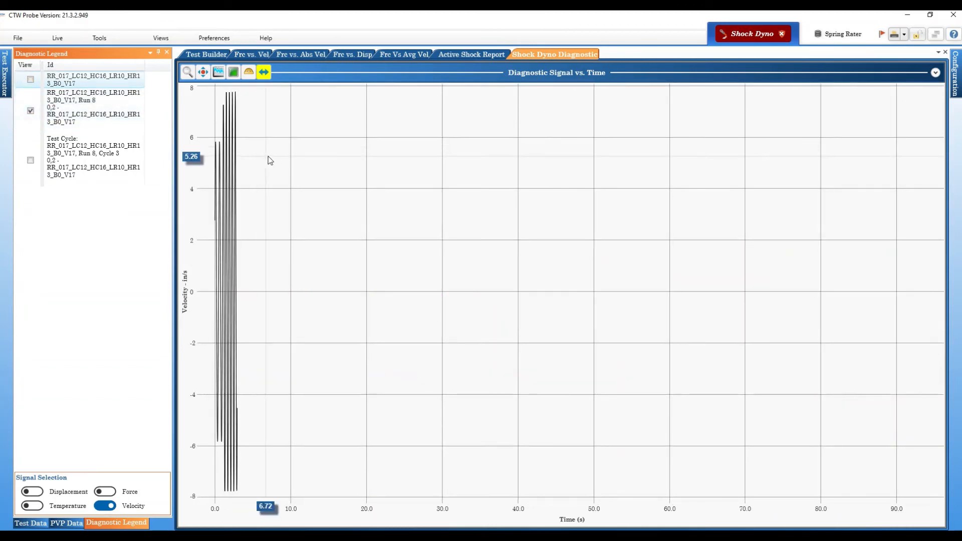
mouse_move(229, 159)
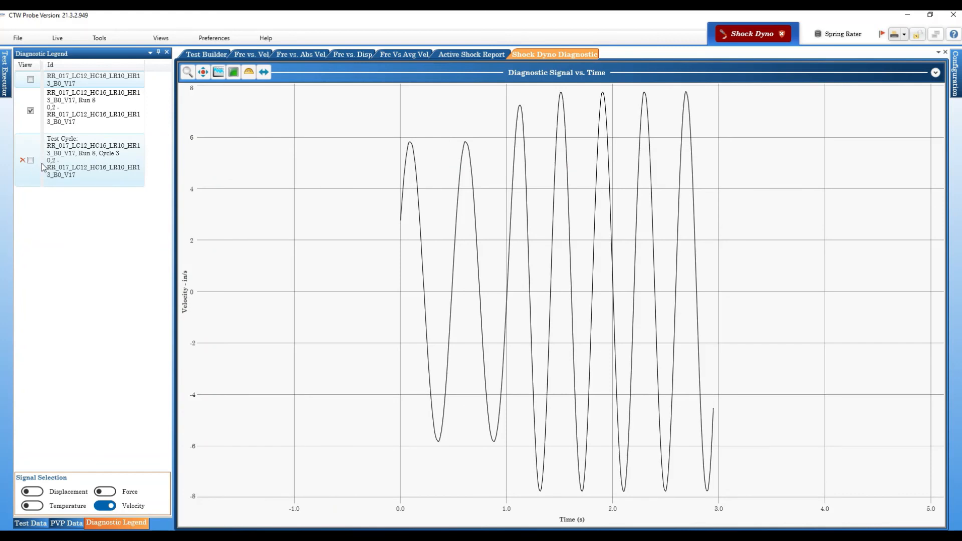
Re-enable the Test Cycle entry's View box so the Cycle 3 overlay reappears
left_click(31, 160)
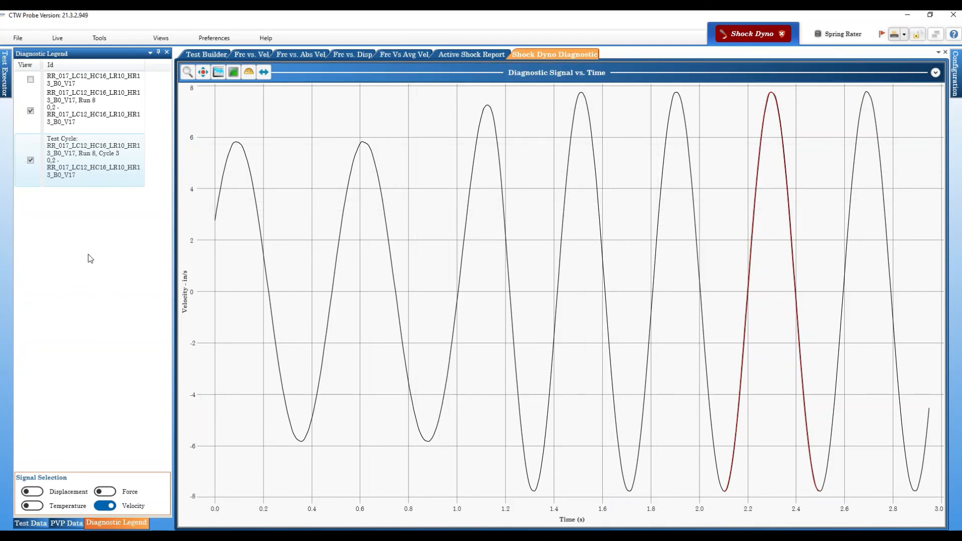
mouse_move(98, 248)
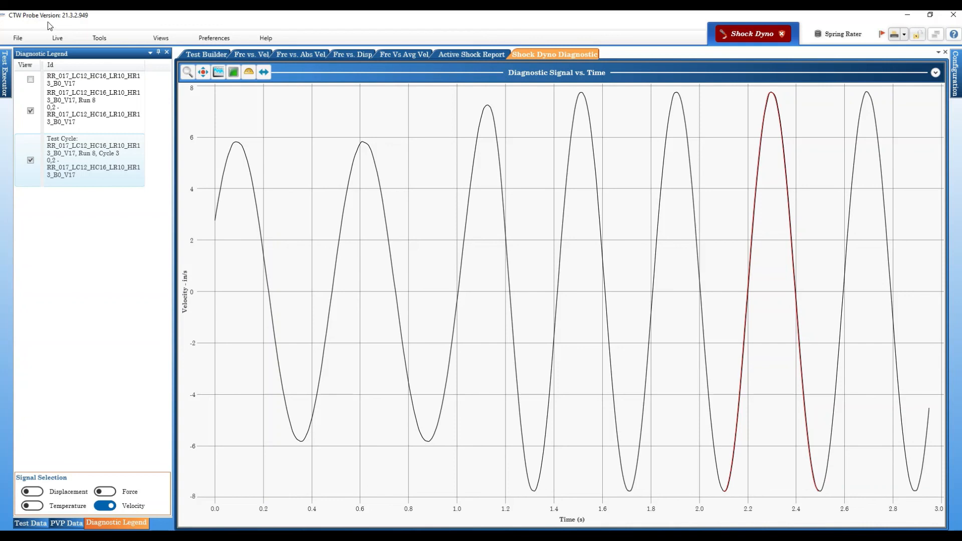
mouse_move(64, 26)
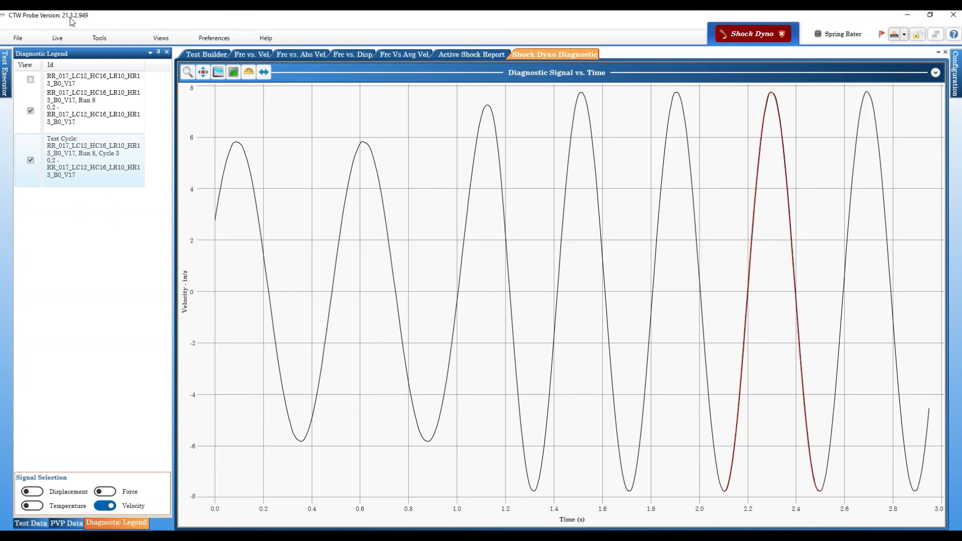
mouse_move(76, 20)
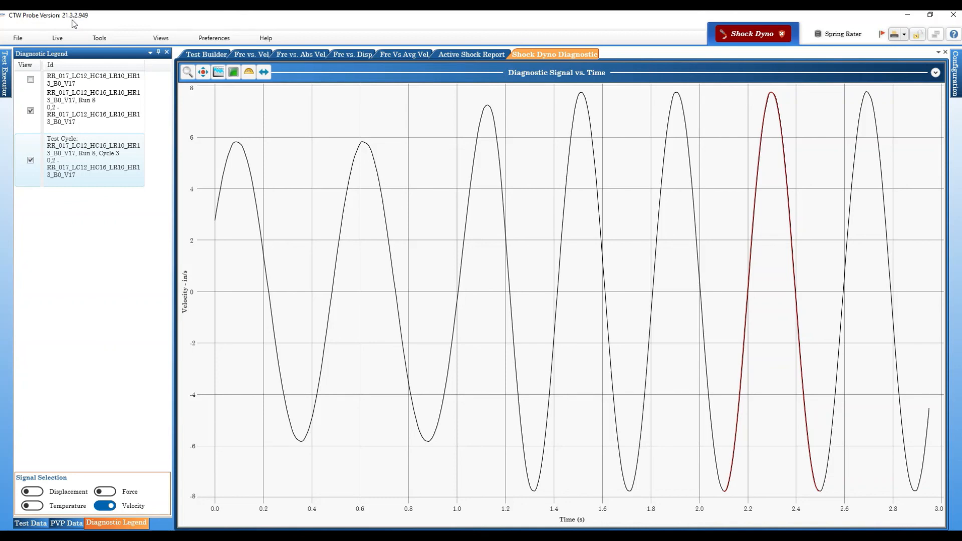
mouse_move(92, 19)
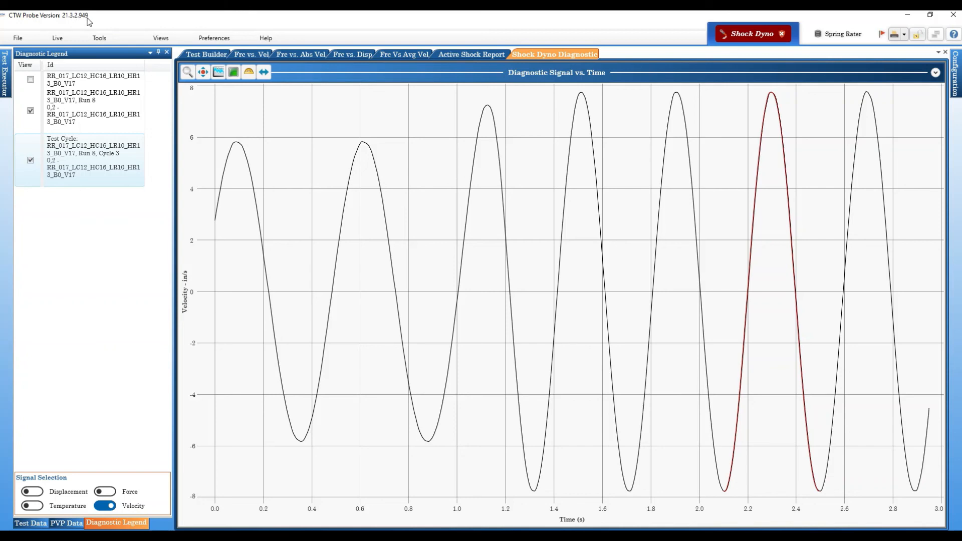